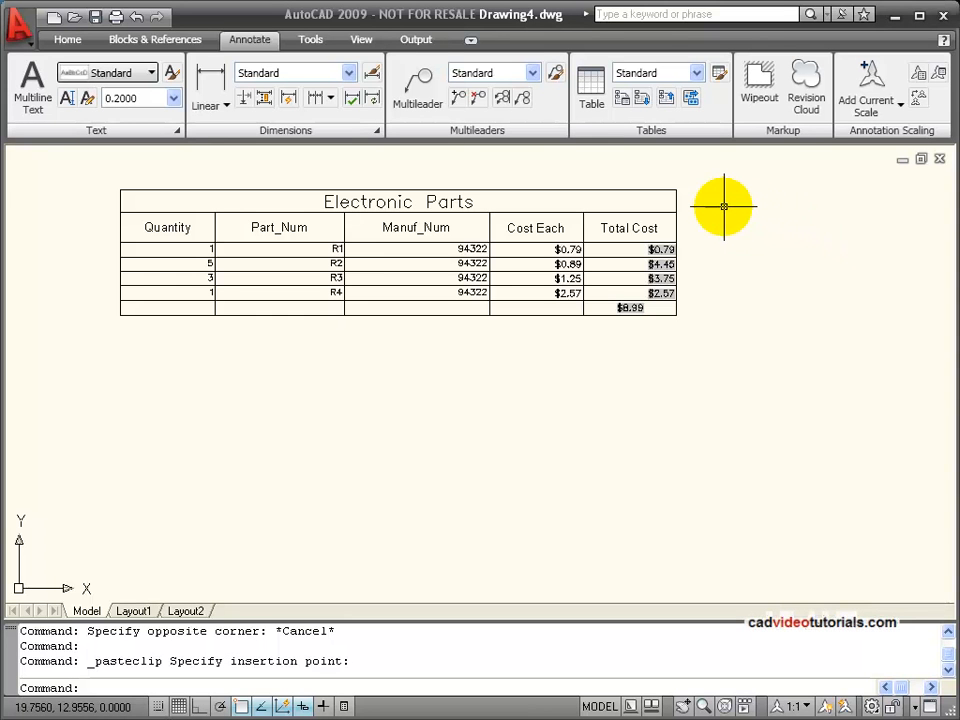
mouse_move(716, 189)
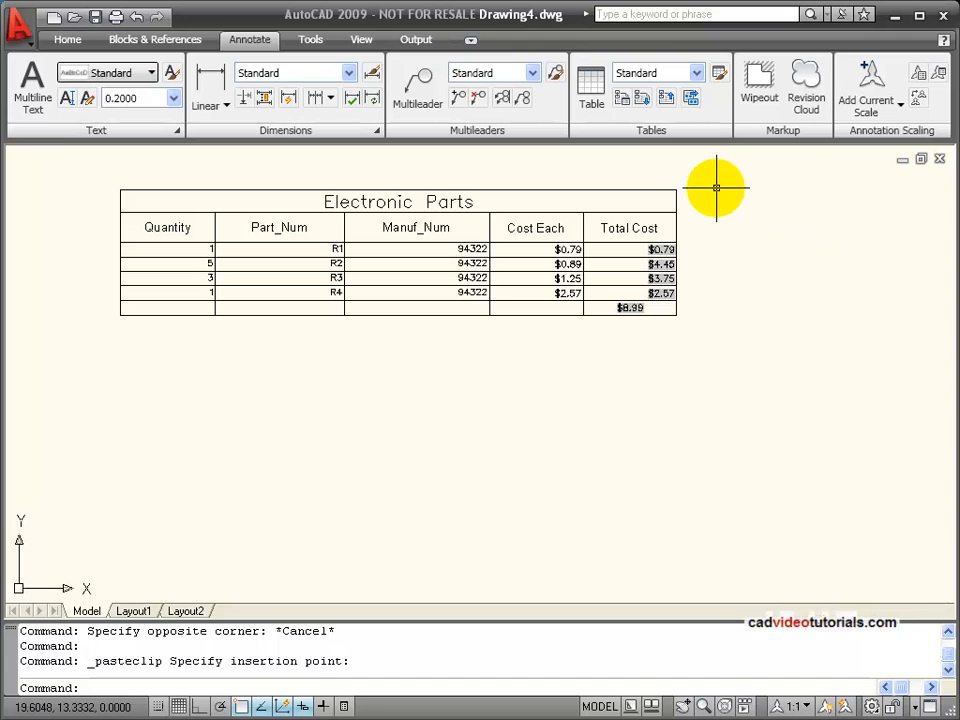
mouse_move(715, 195)
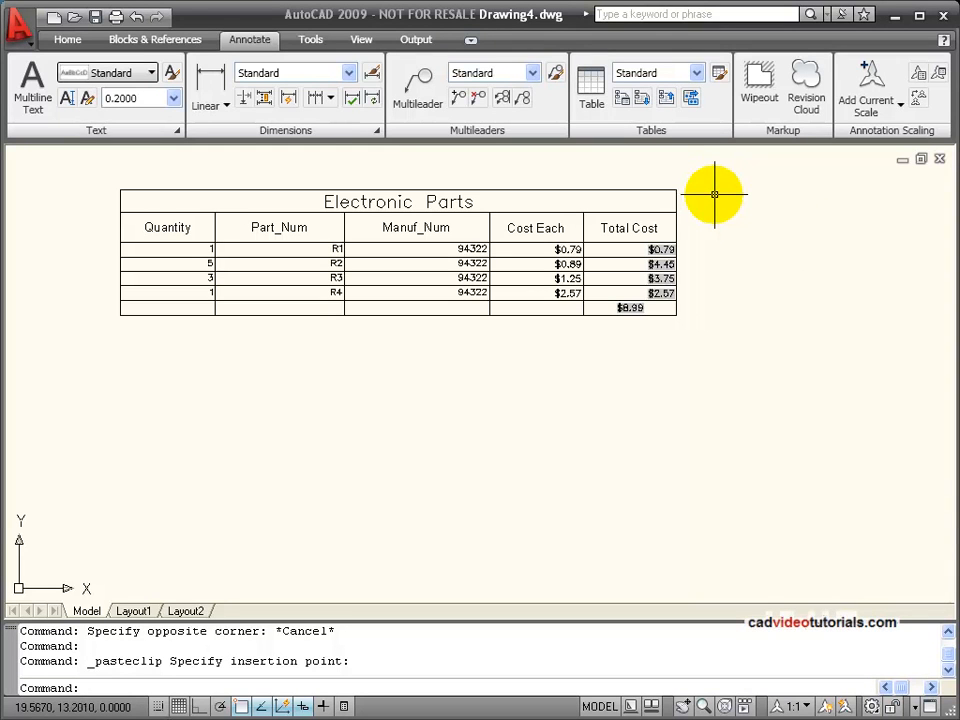
mouse_move(717, 192)
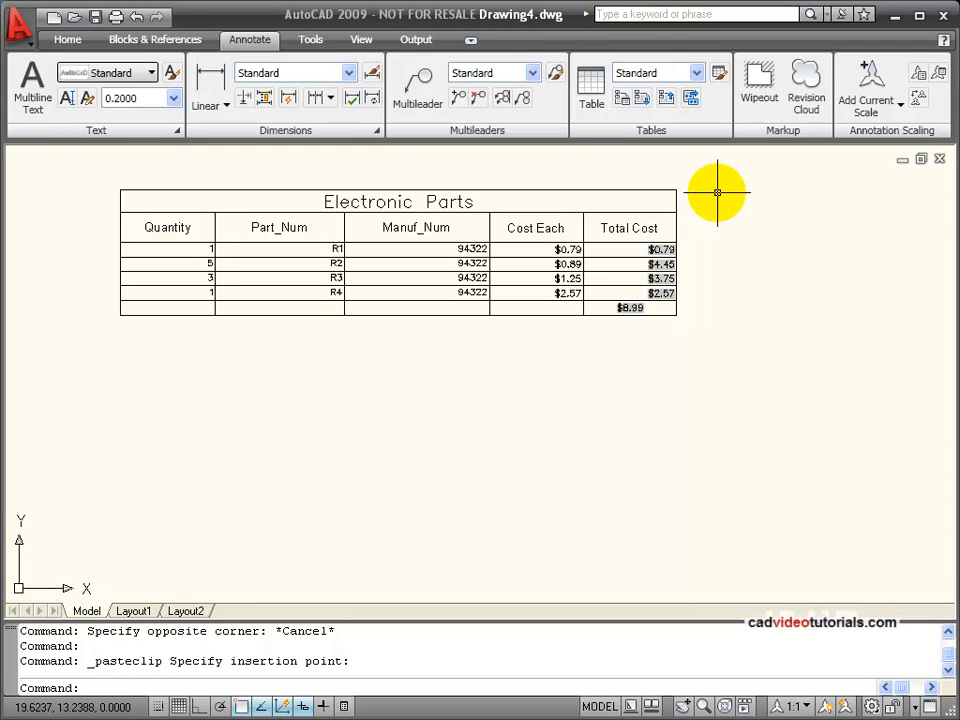
mouse_move(717, 345)
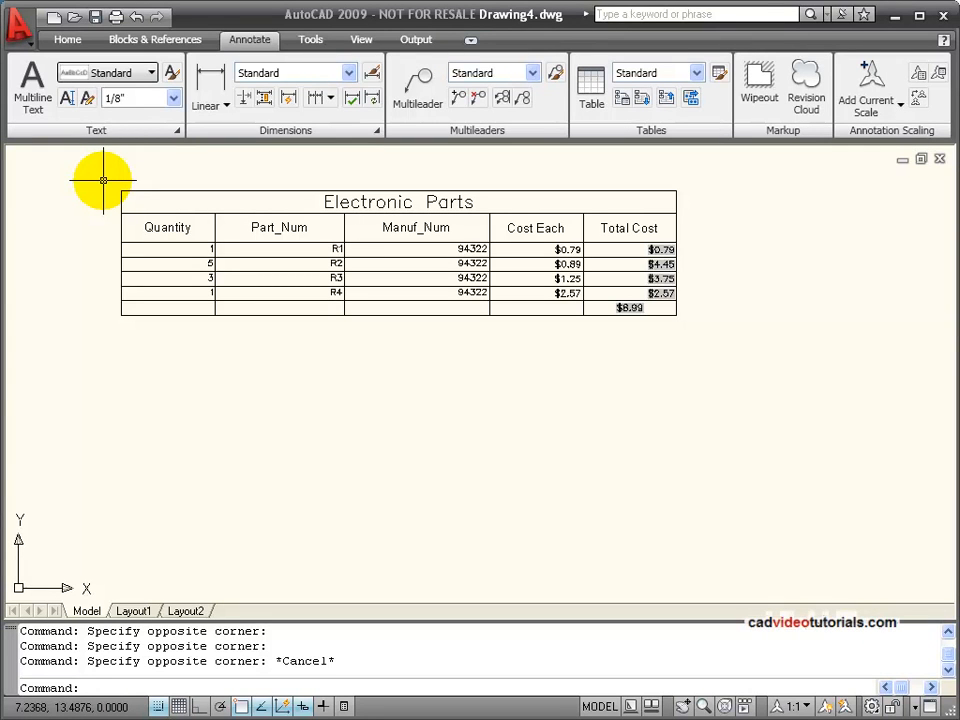
mouse_move(568, 308)
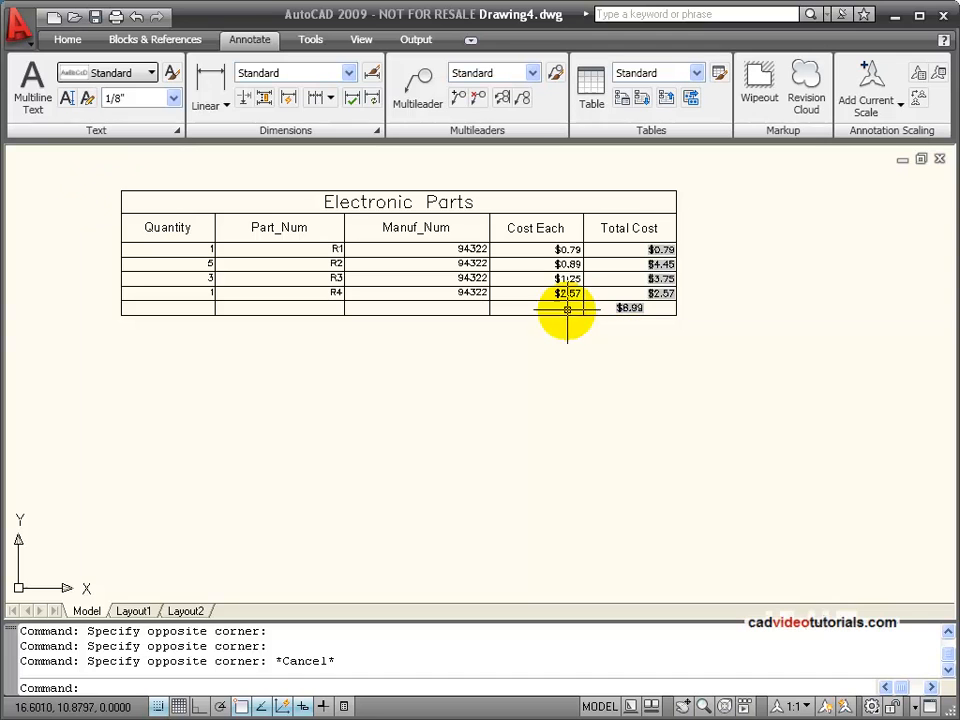
mouse_move(167, 250)
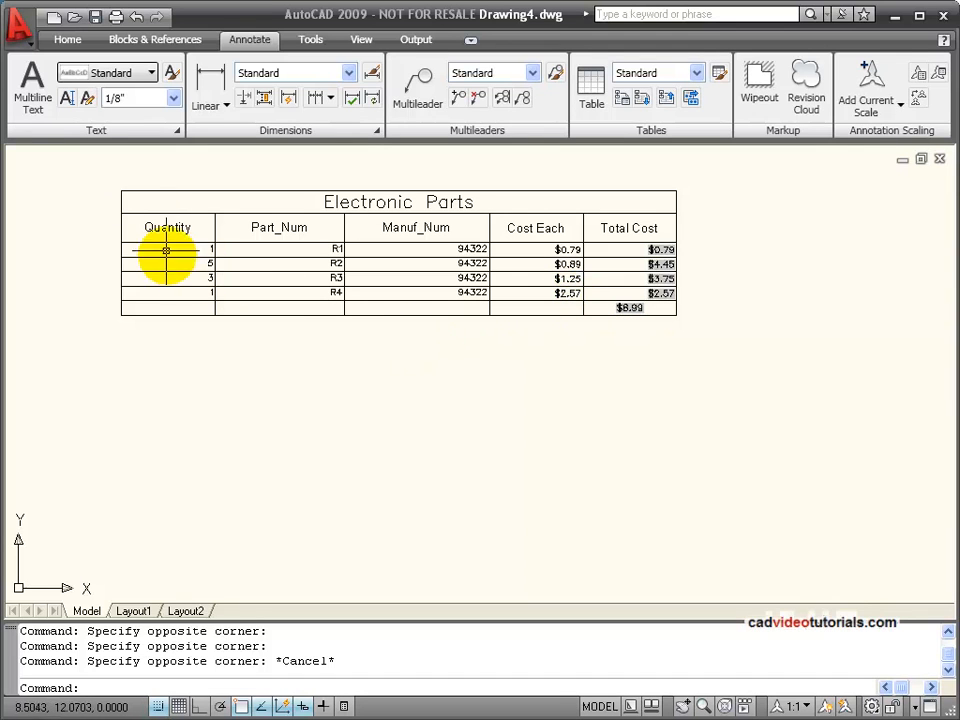
mouse_move(152, 186)
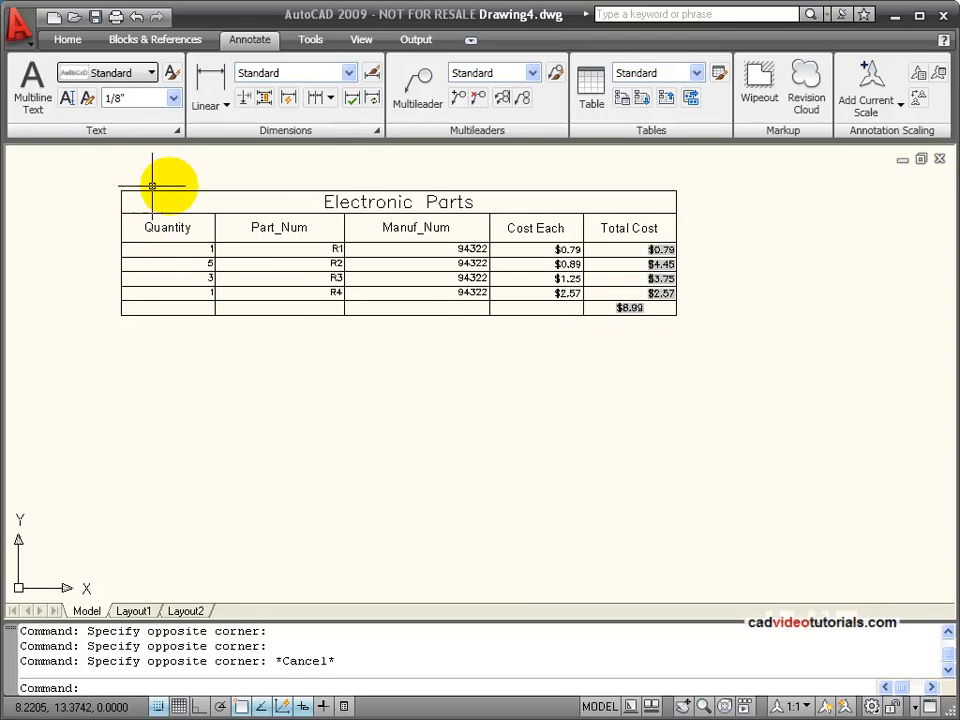
mouse_move(375, 240)
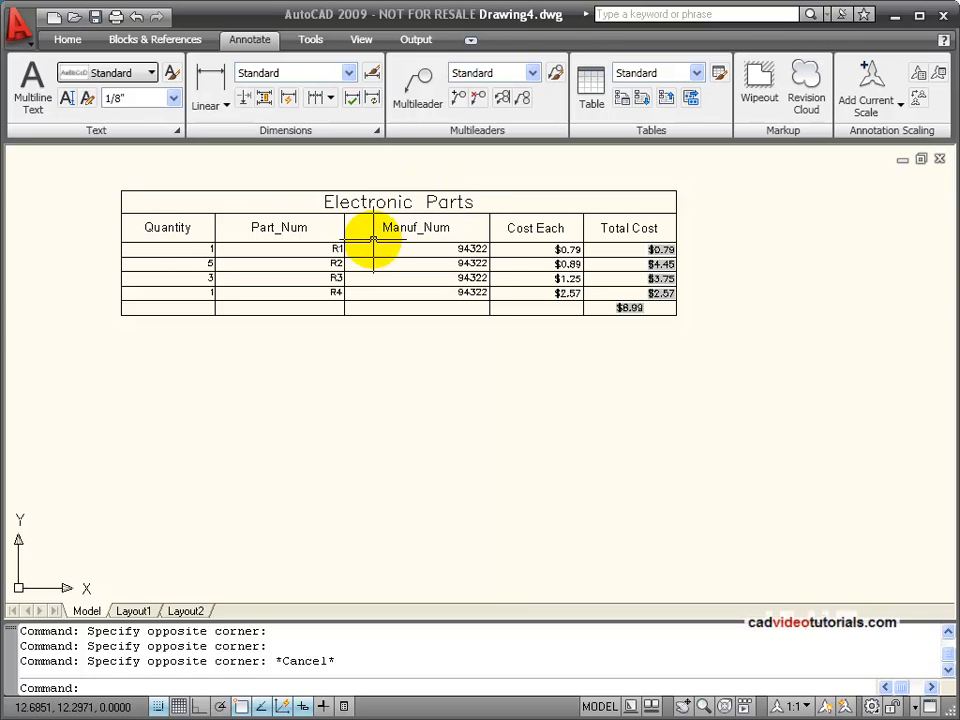
mouse_move(257, 257)
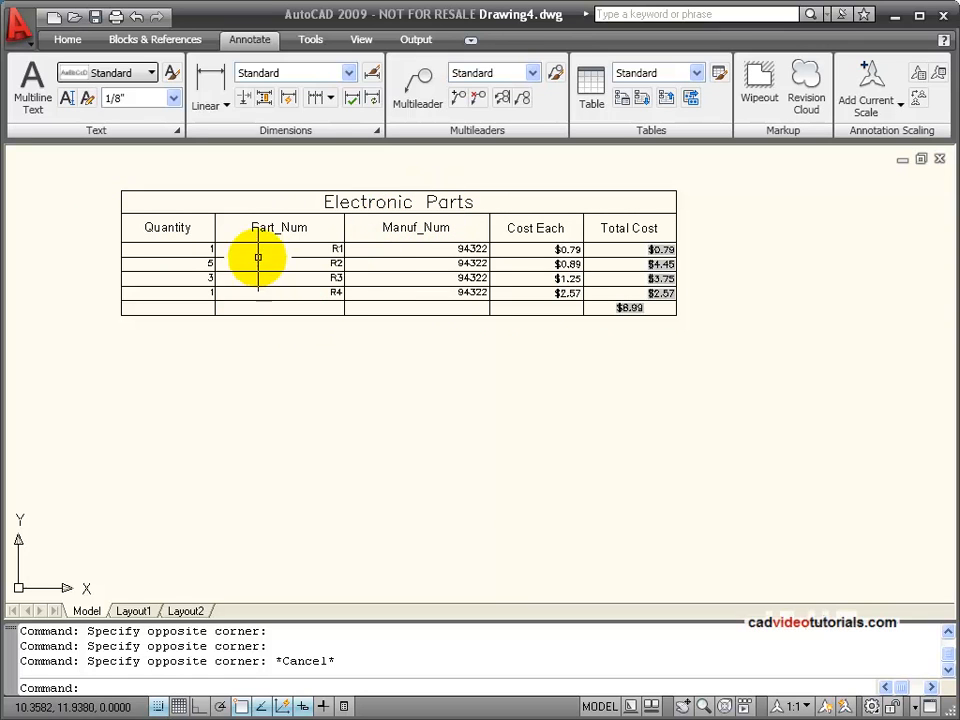
mouse_move(380, 303)
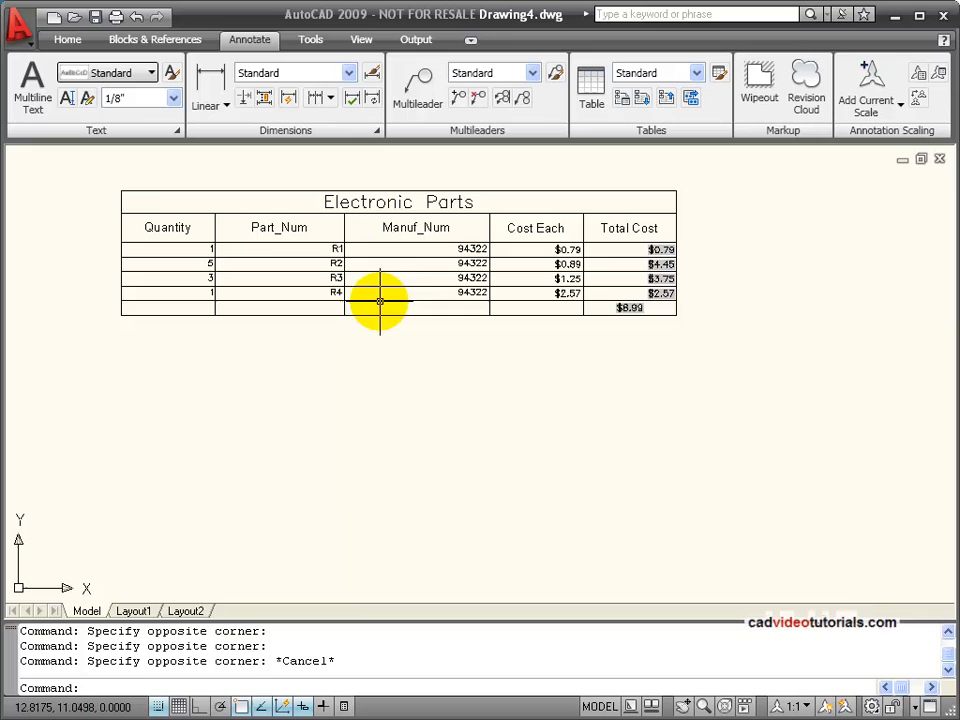
mouse_move(113, 182)
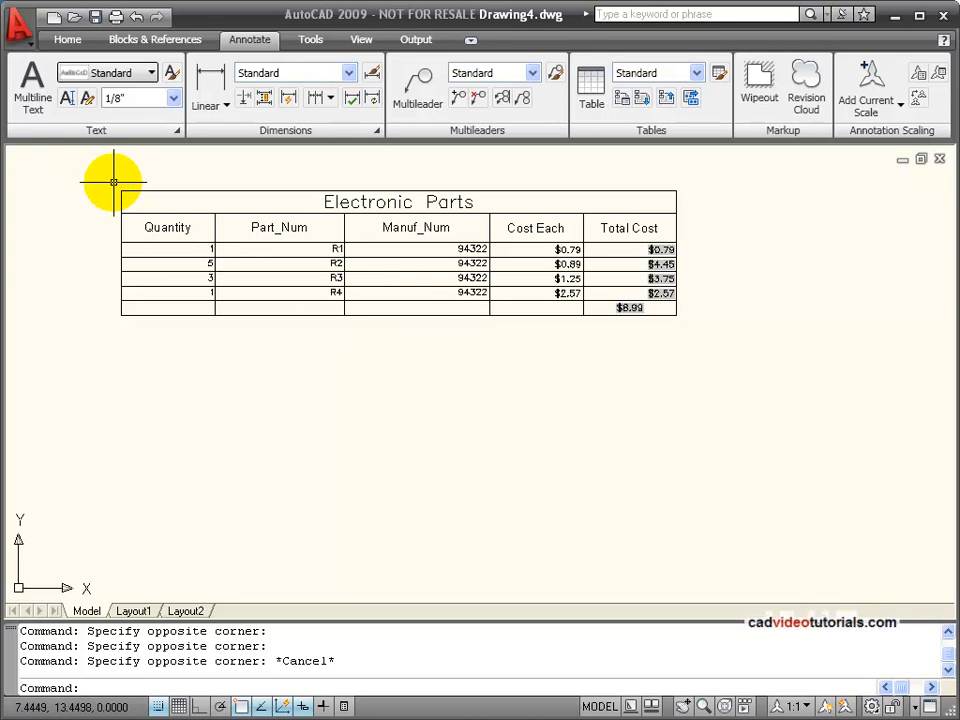
mouse_move(107, 182)
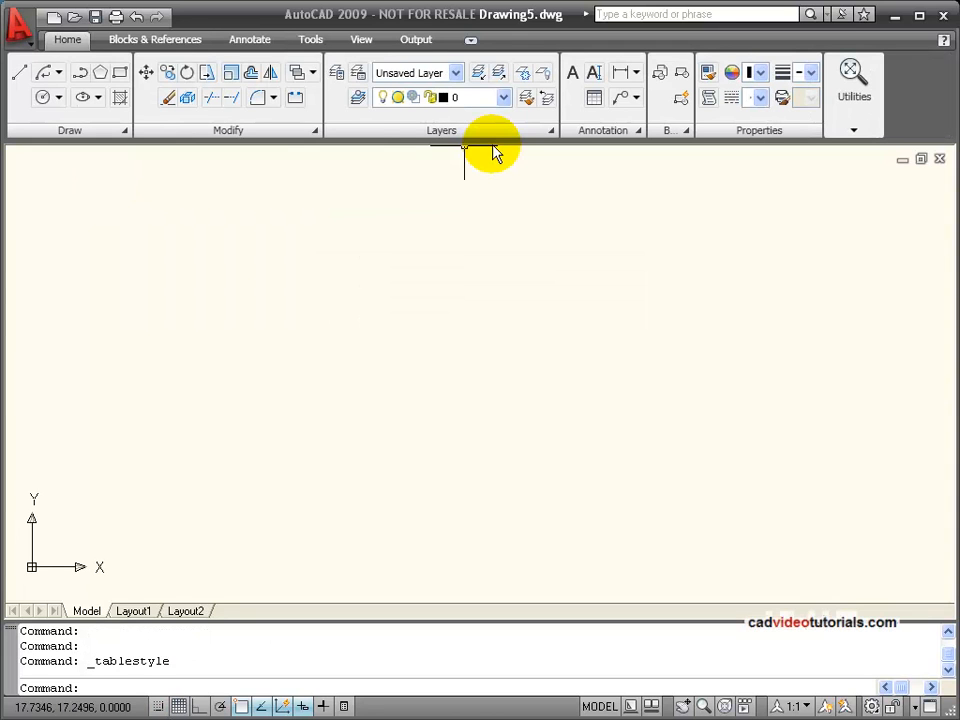
mouse_move(308, 167)
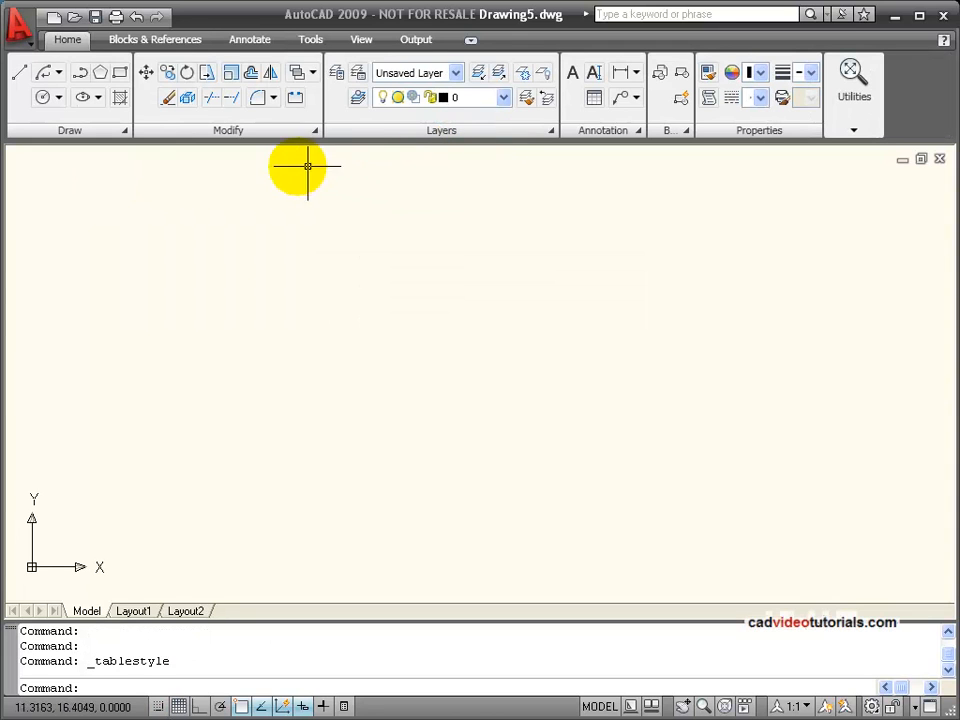
mouse_move(249, 40)
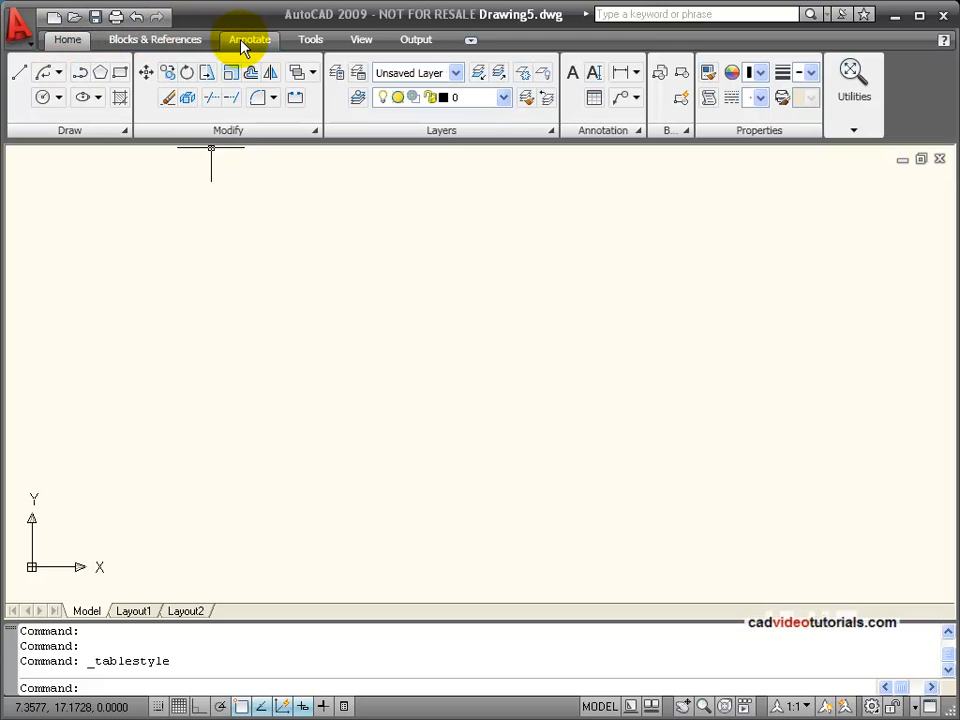
Show the Annotate ribbon's table tools over the blank Drawing5
left_click(249, 39)
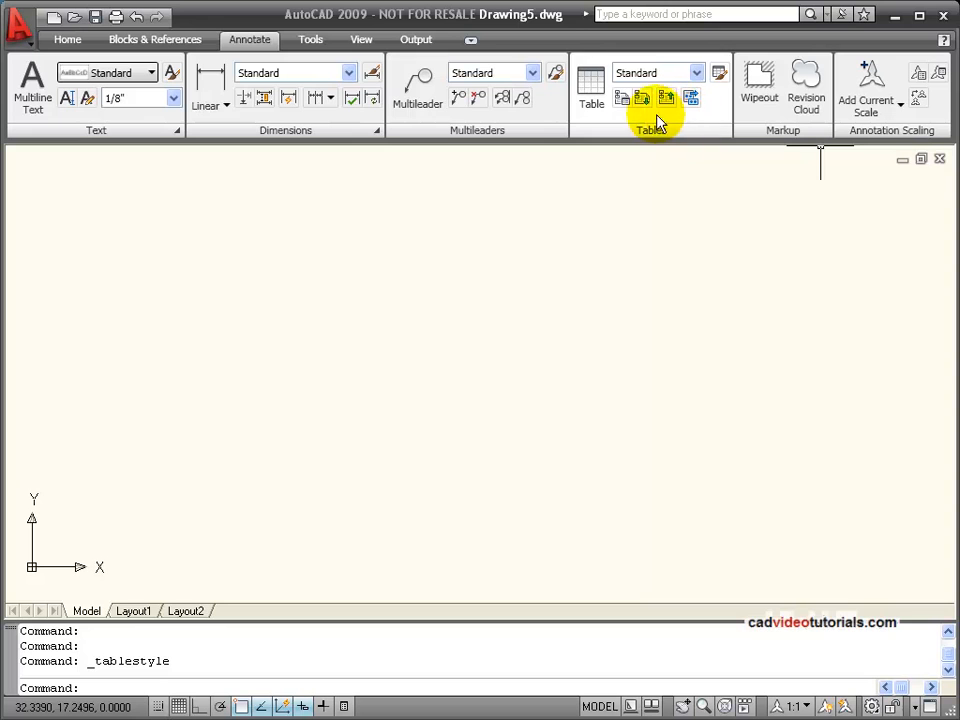
mouse_move(590, 88)
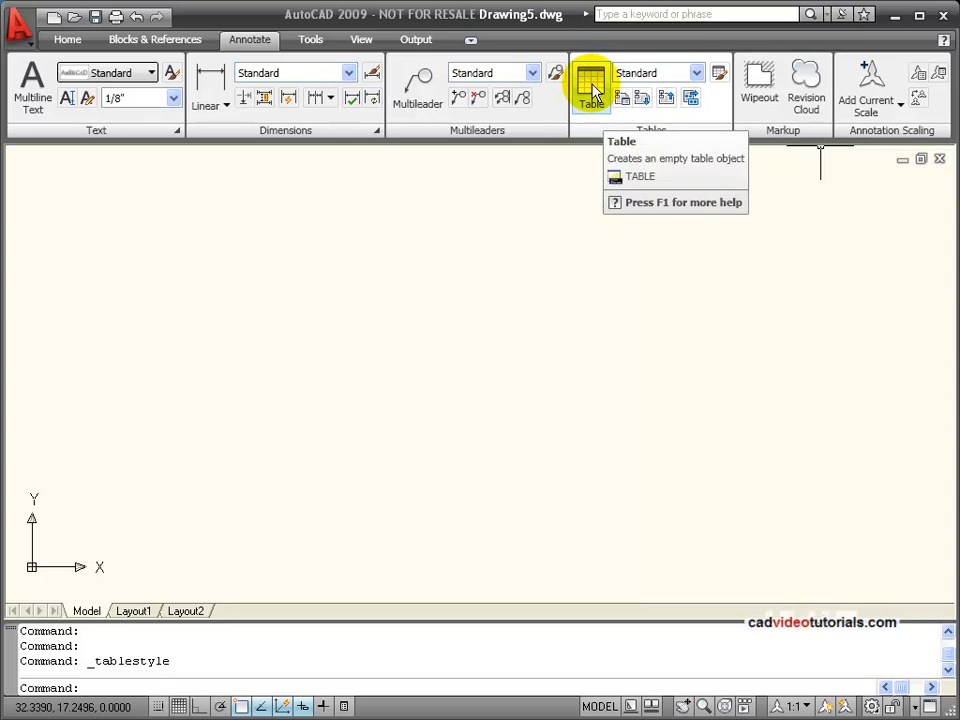
mouse_move(720, 72)
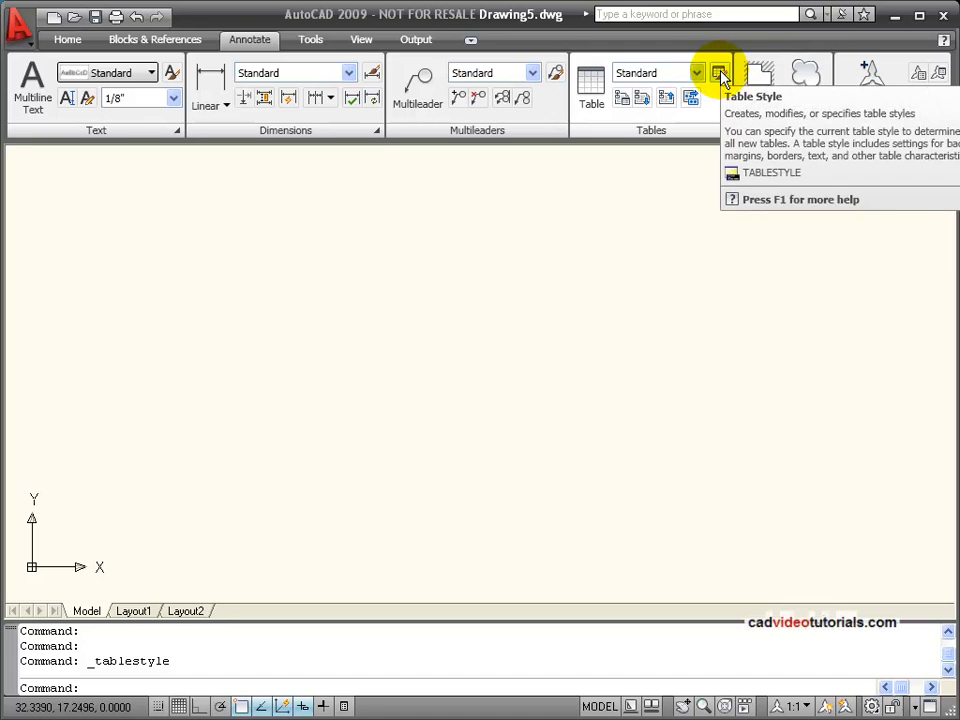
Open the Table Style dialog, which lists only the Standard style
left_click(719, 72)
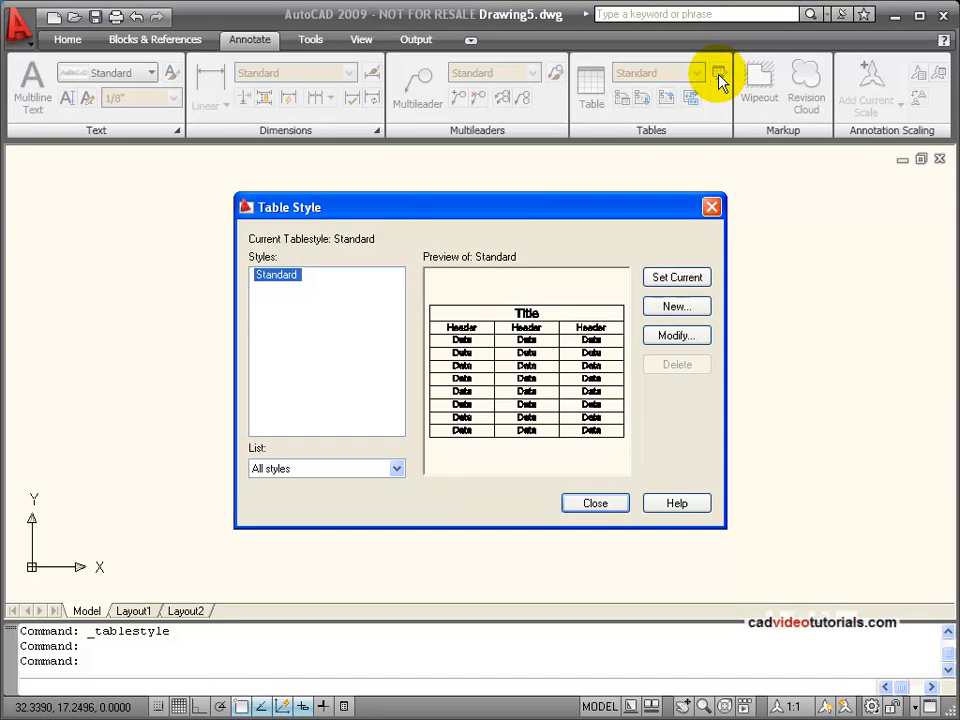
mouse_move(365, 213)
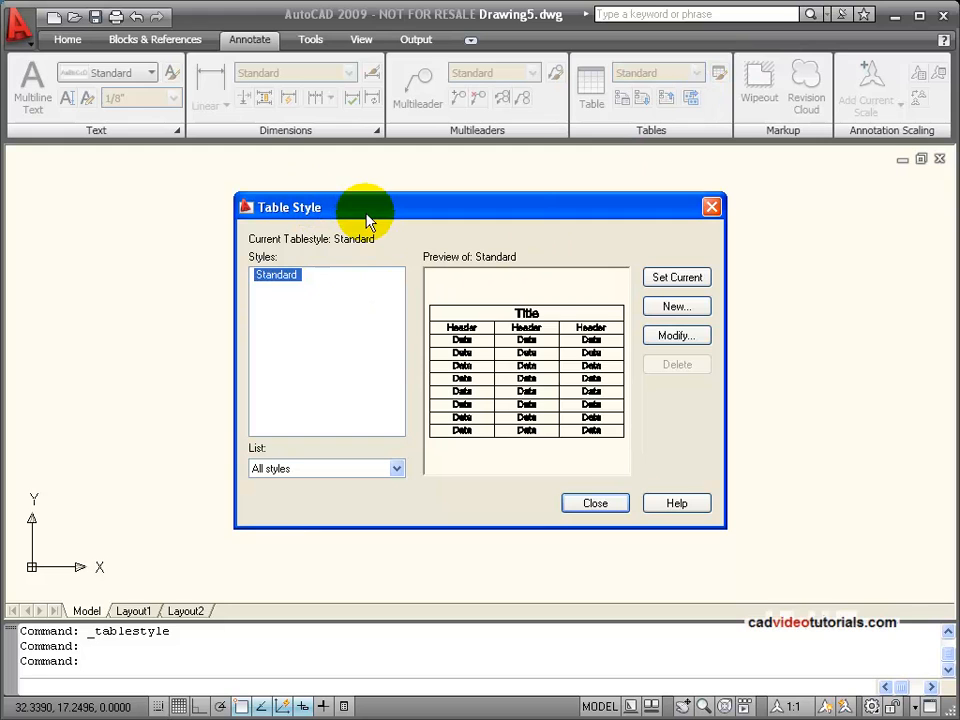
mouse_move(330, 300)
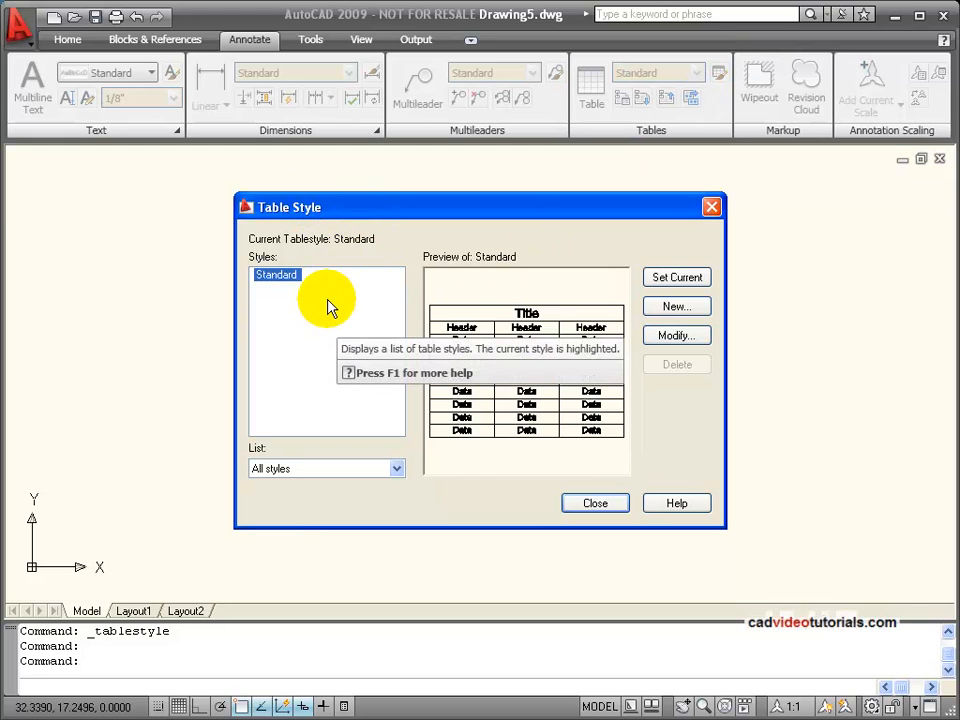
mouse_move(355, 330)
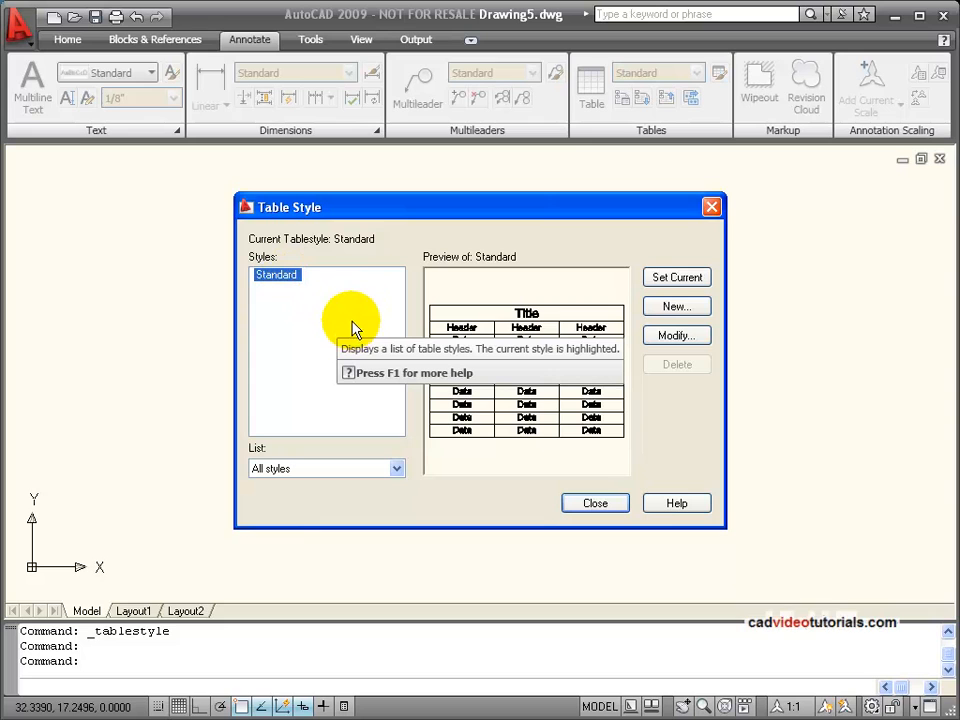
mouse_move(330, 318)
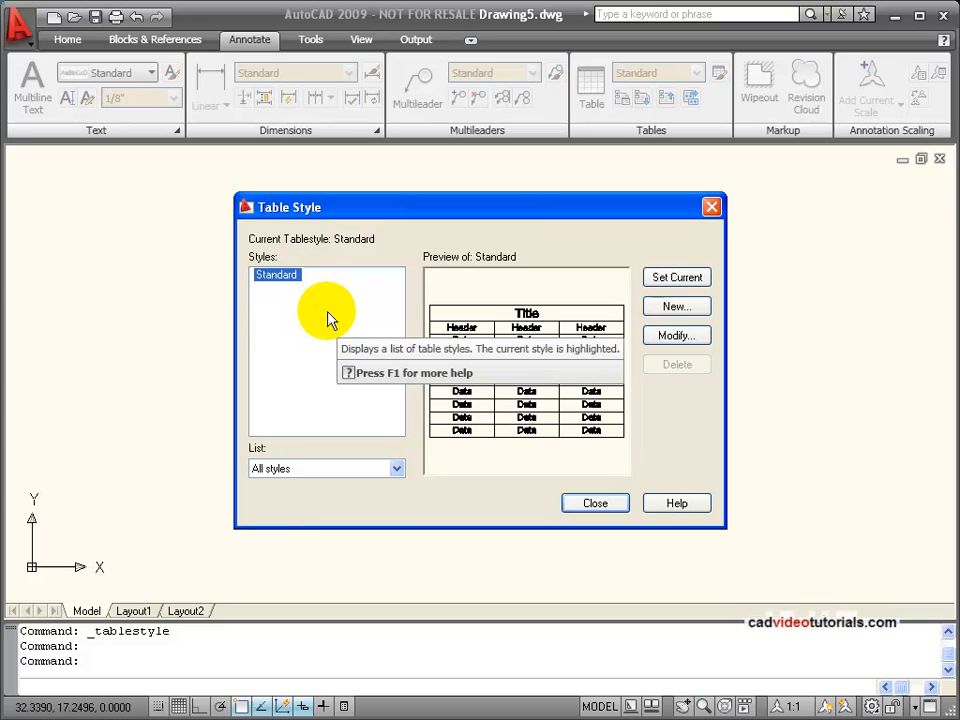
mouse_move(345, 302)
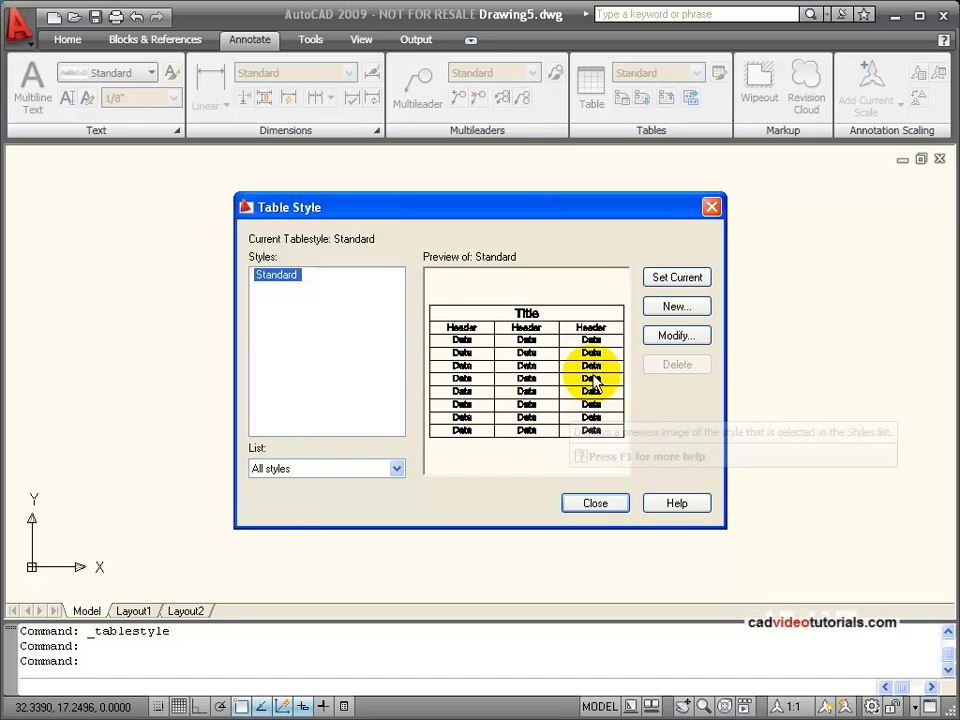
mouse_move(717, 278)
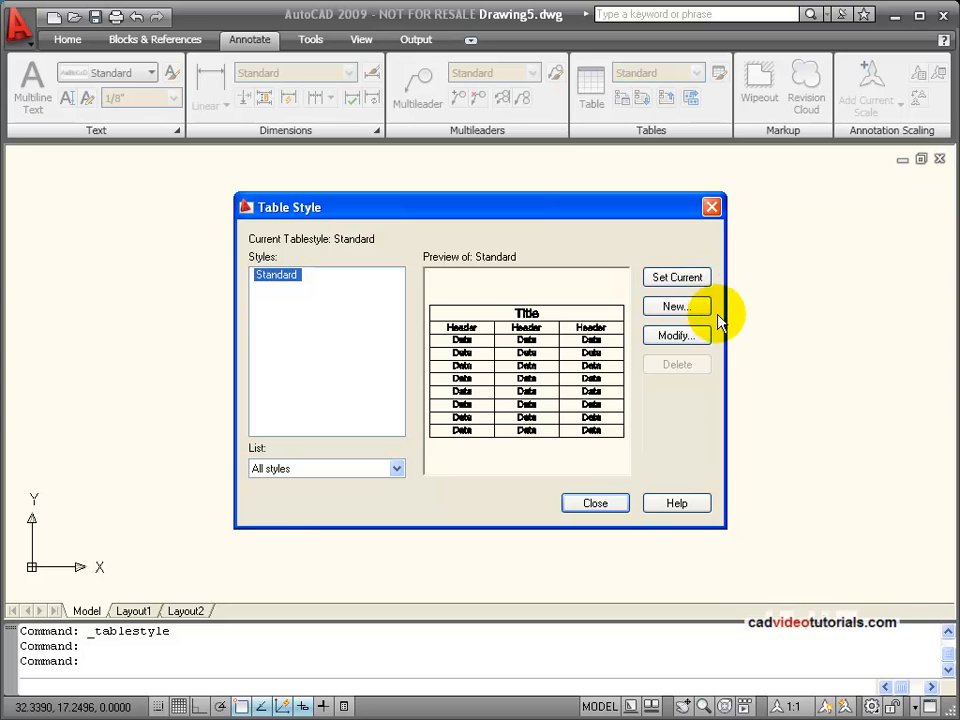
mouse_move(677, 335)
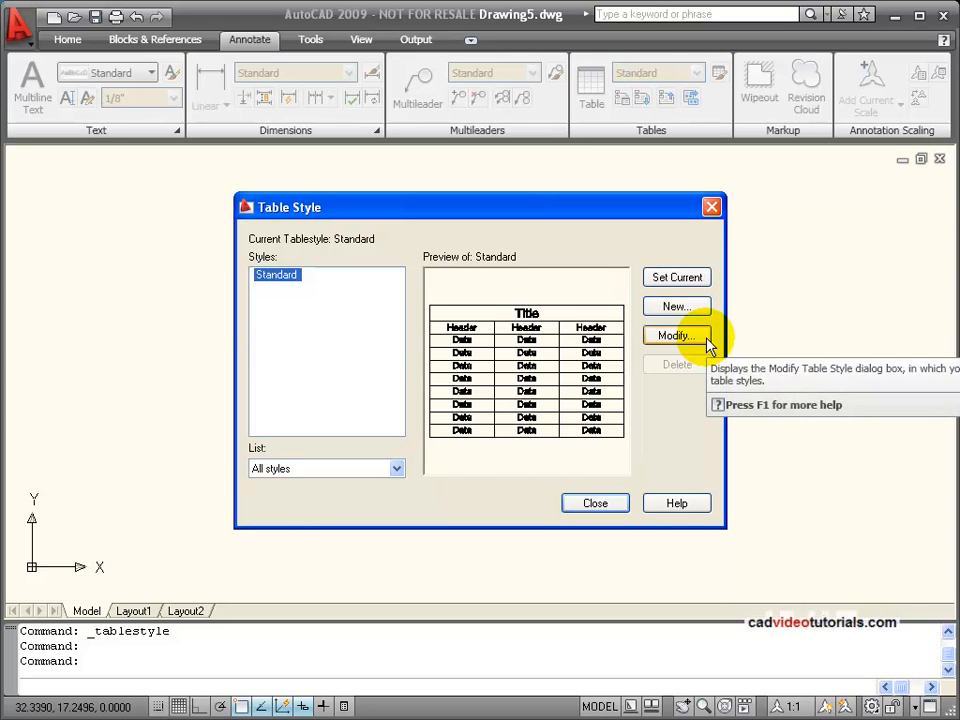
mouse_move(677, 277)
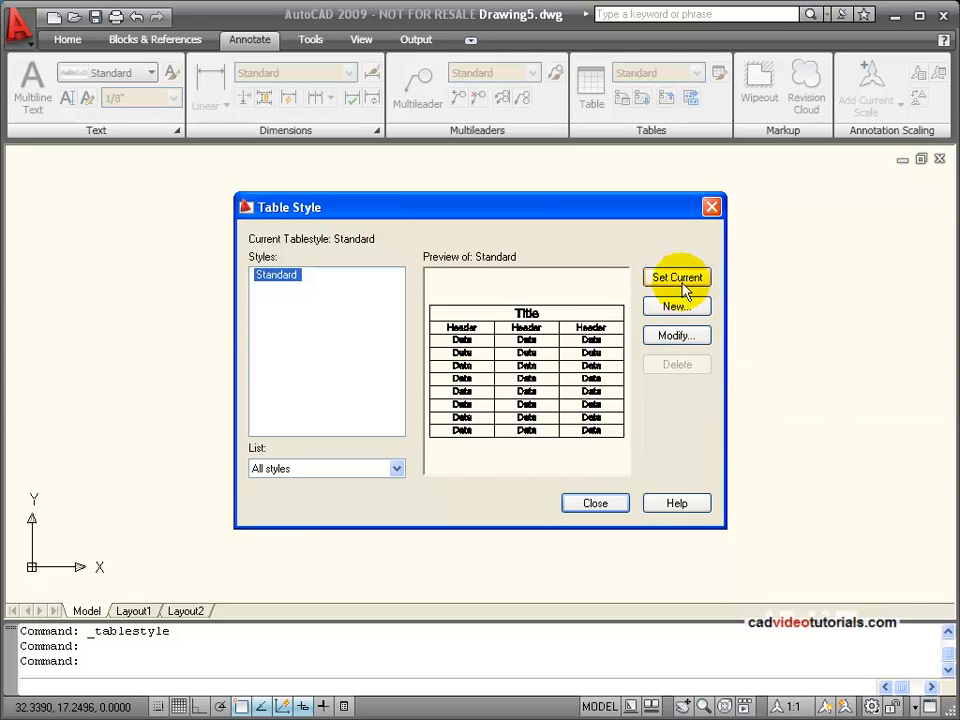
Start a new table style named 'Parts List' based on Standard
left_click(676, 306)
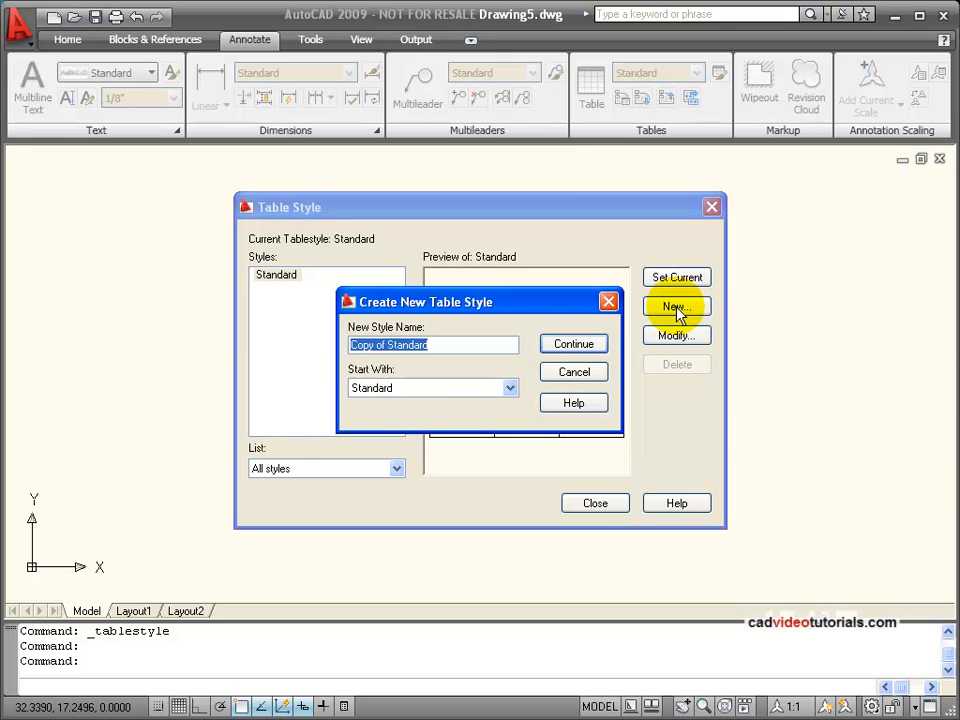
type("Parts")
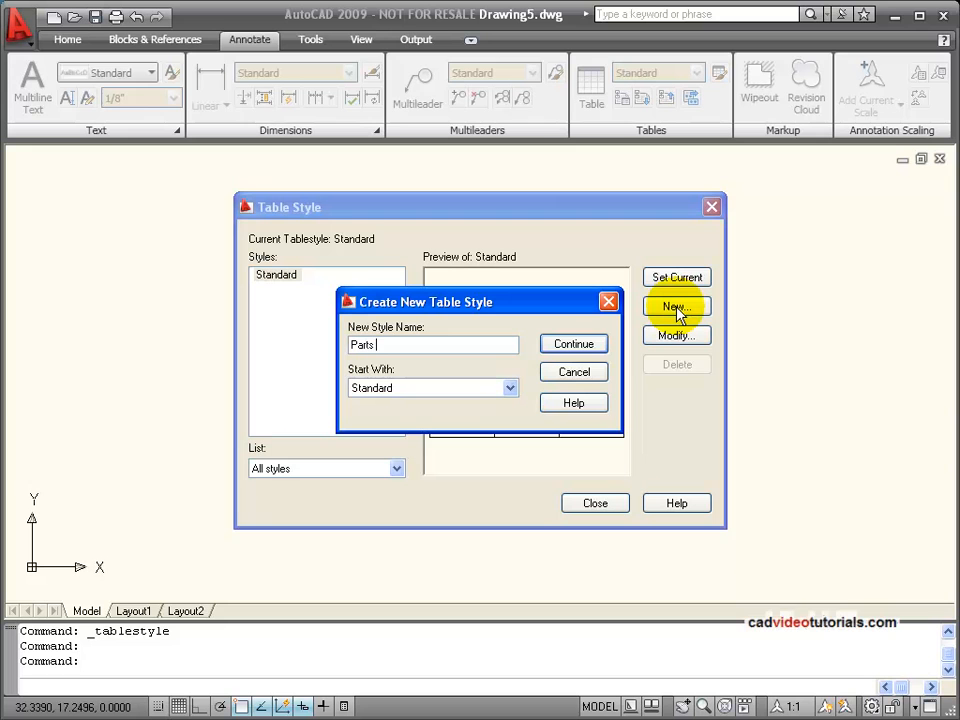
type("List")
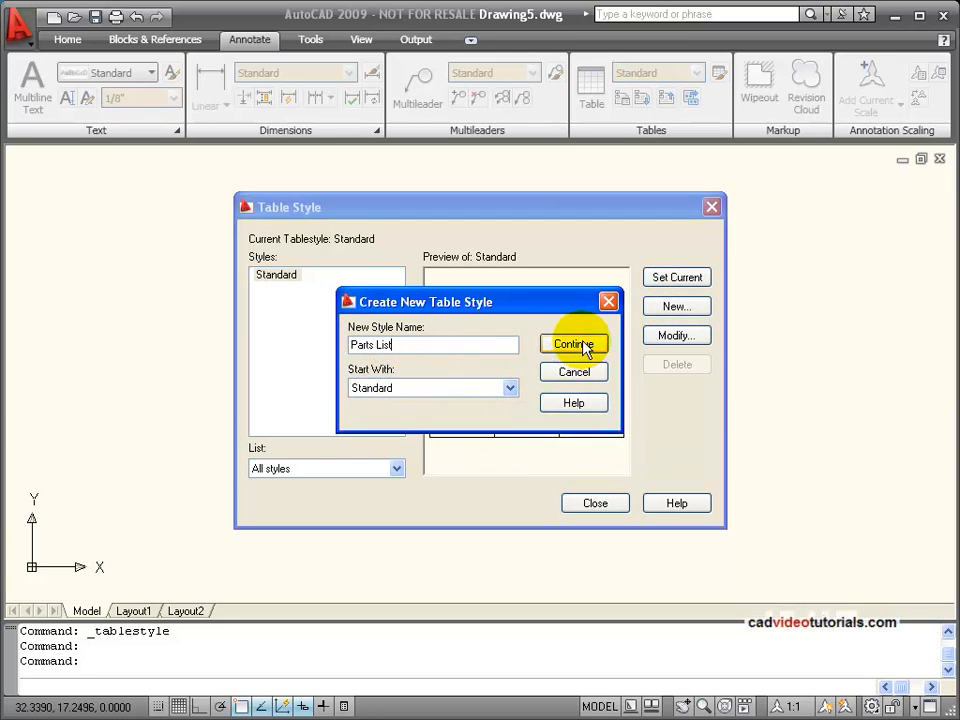
Continue to the Parts List style settings and set table direction to Up
left_click(573, 344)
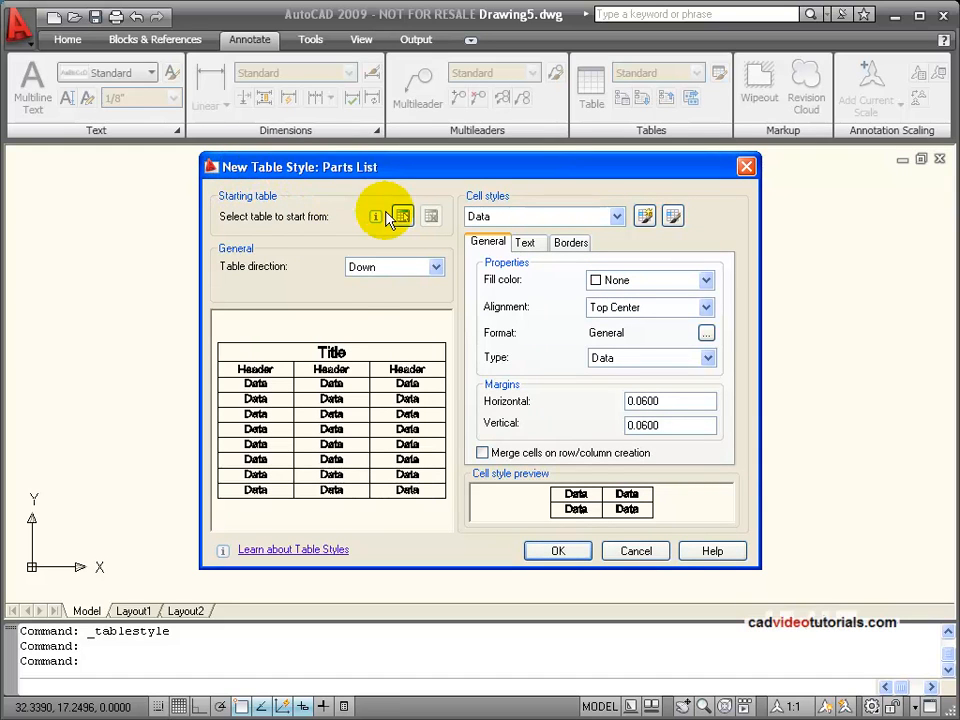
mouse_move(218, 228)
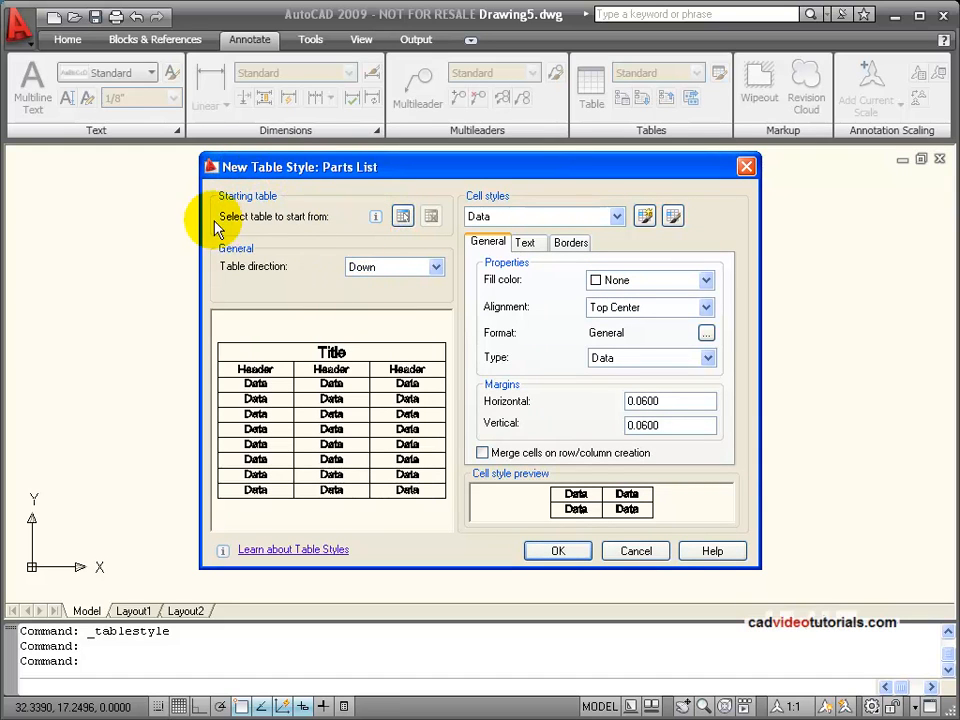
mouse_move(355, 210)
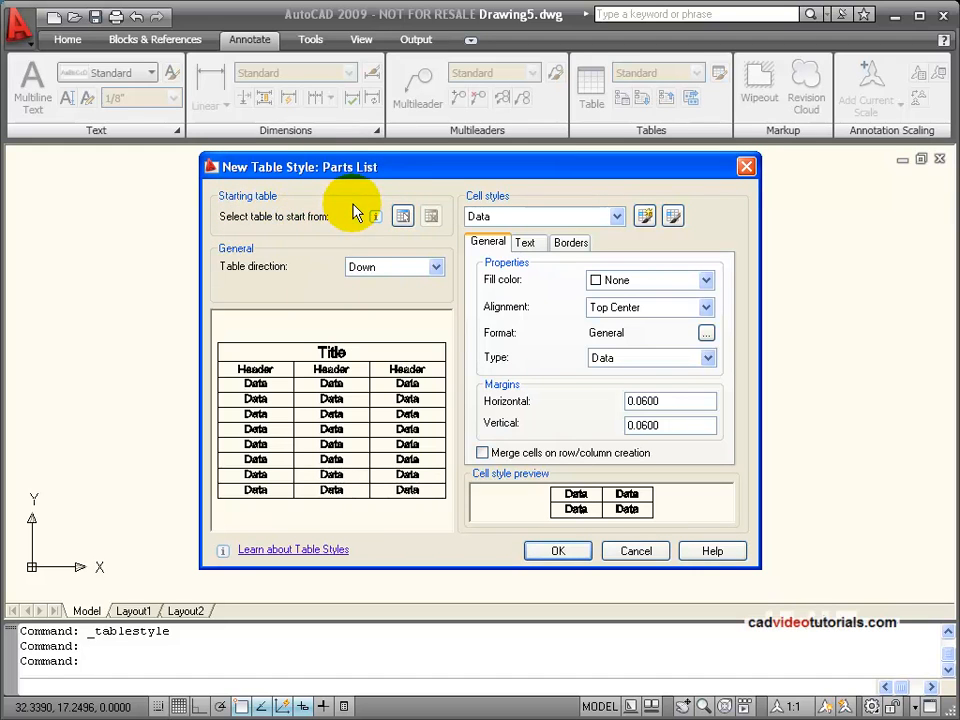
mouse_move(408, 443)
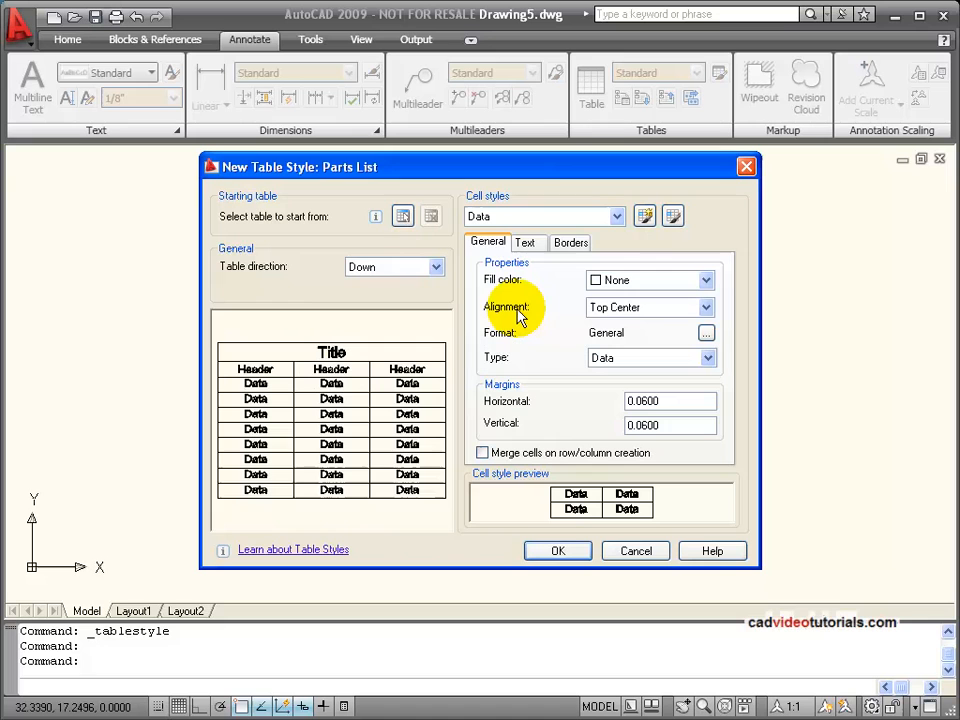
mouse_move(403, 216)
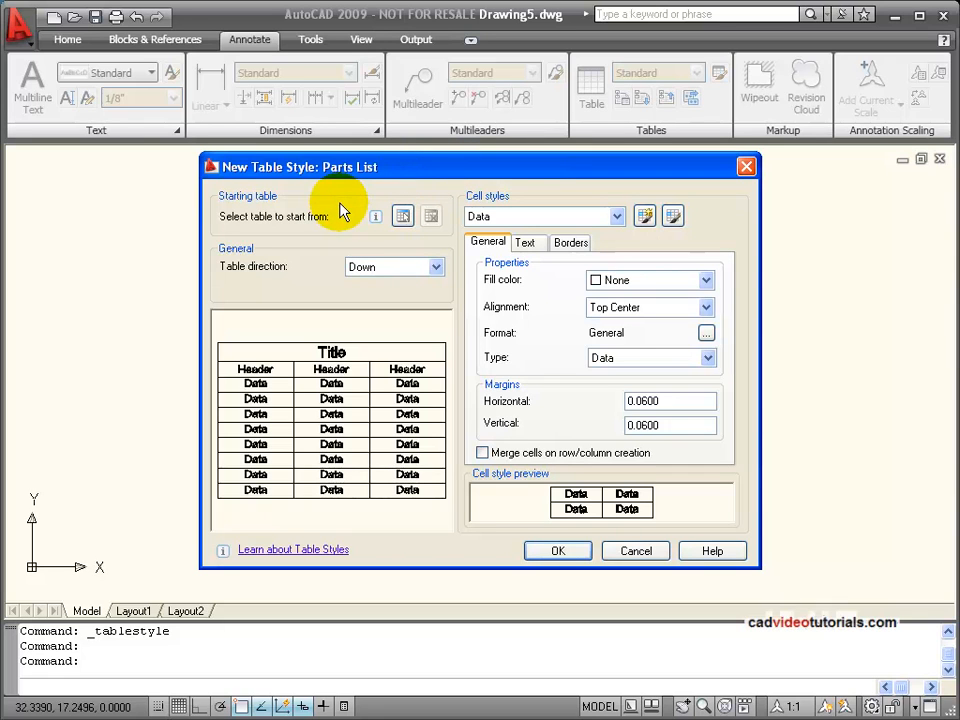
mouse_move(370, 295)
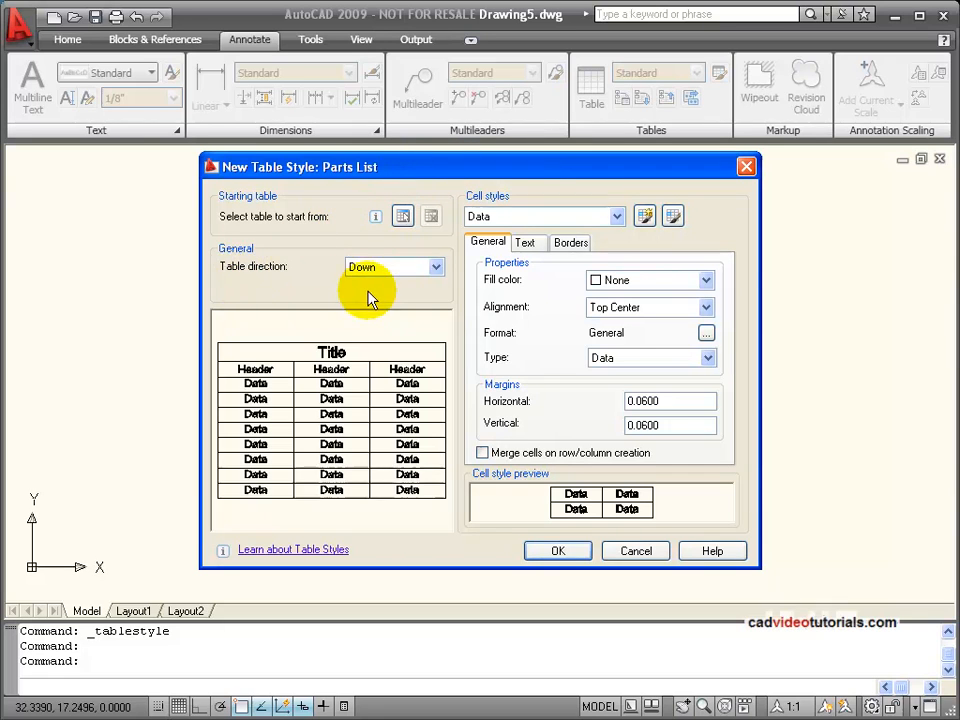
left_click(435, 266)
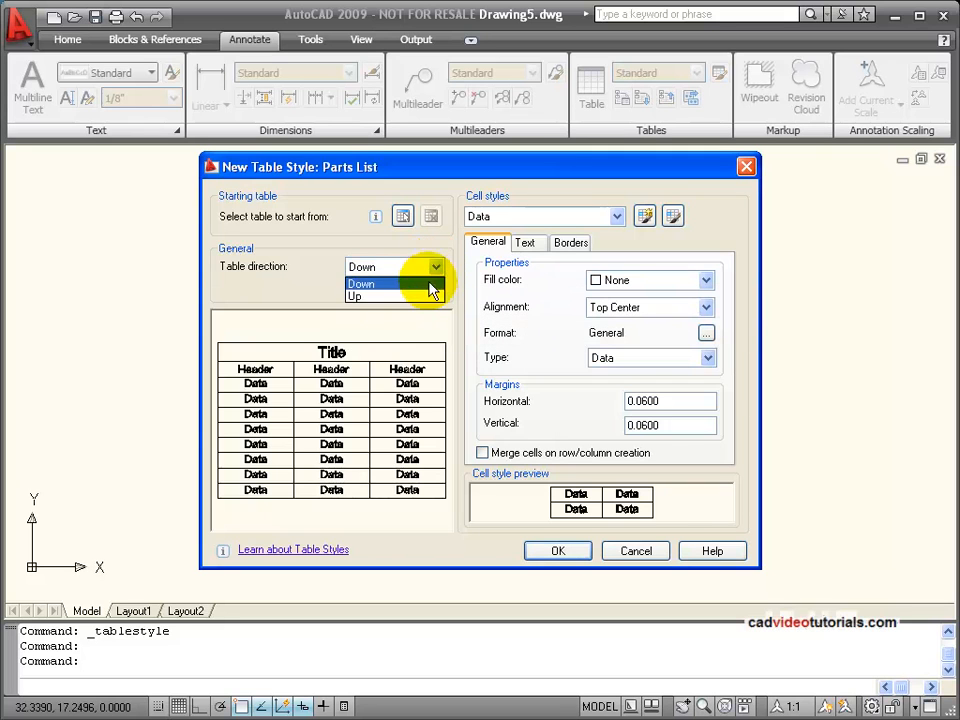
left_click(354, 296)
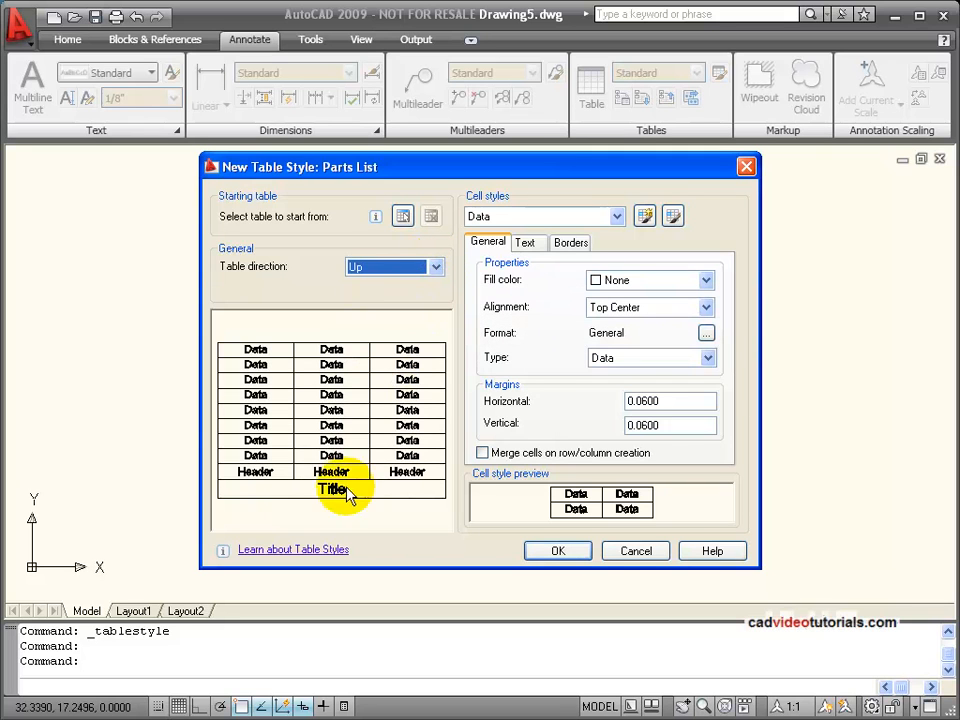
mouse_move(435, 300)
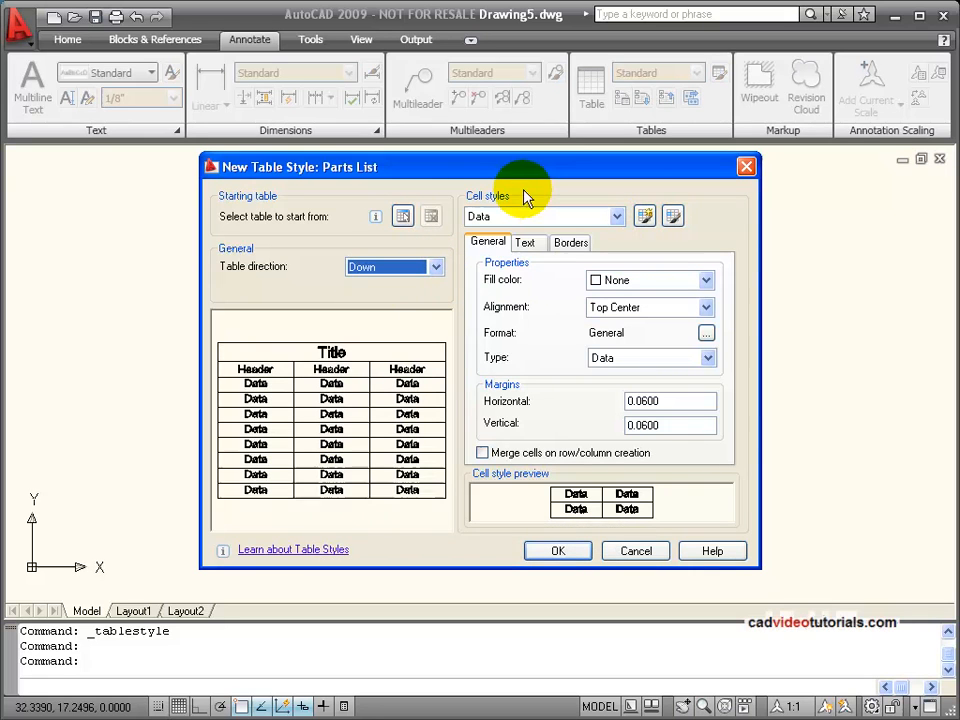
mouse_move(614, 216)
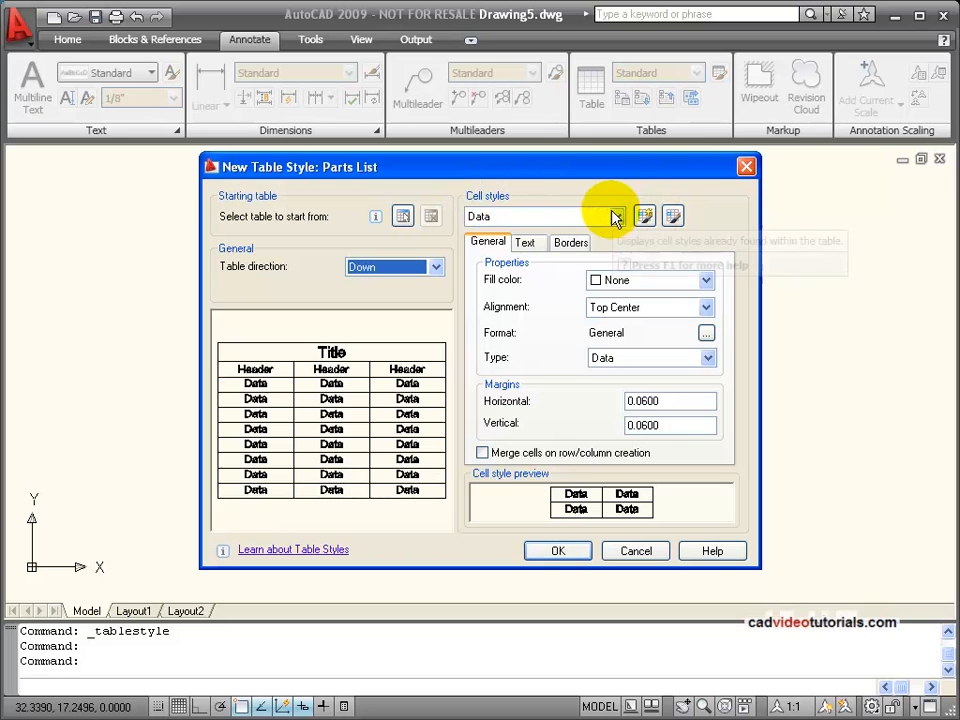
Open the Cell styles list showing Data, Header and Title styles
left_click(615, 216)
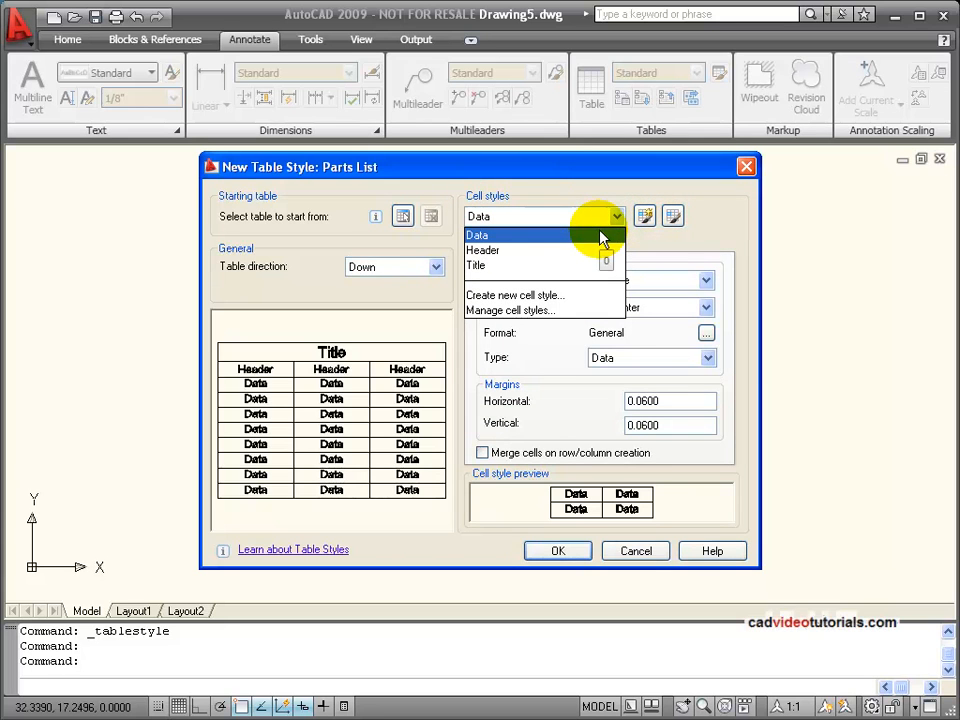
mouse_move(600, 250)
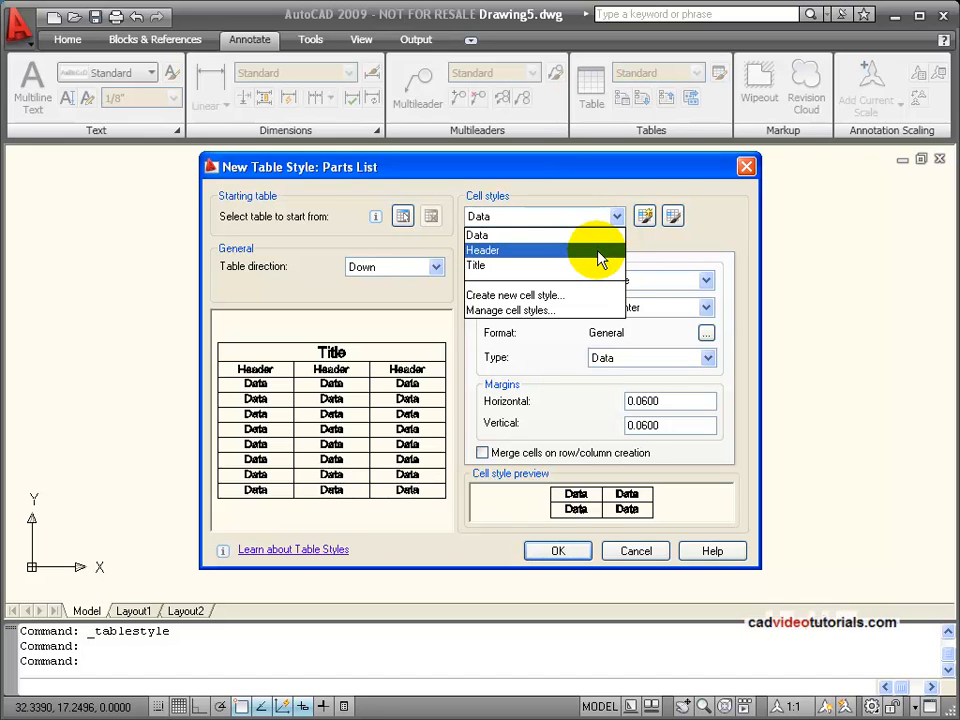
mouse_move(595, 266)
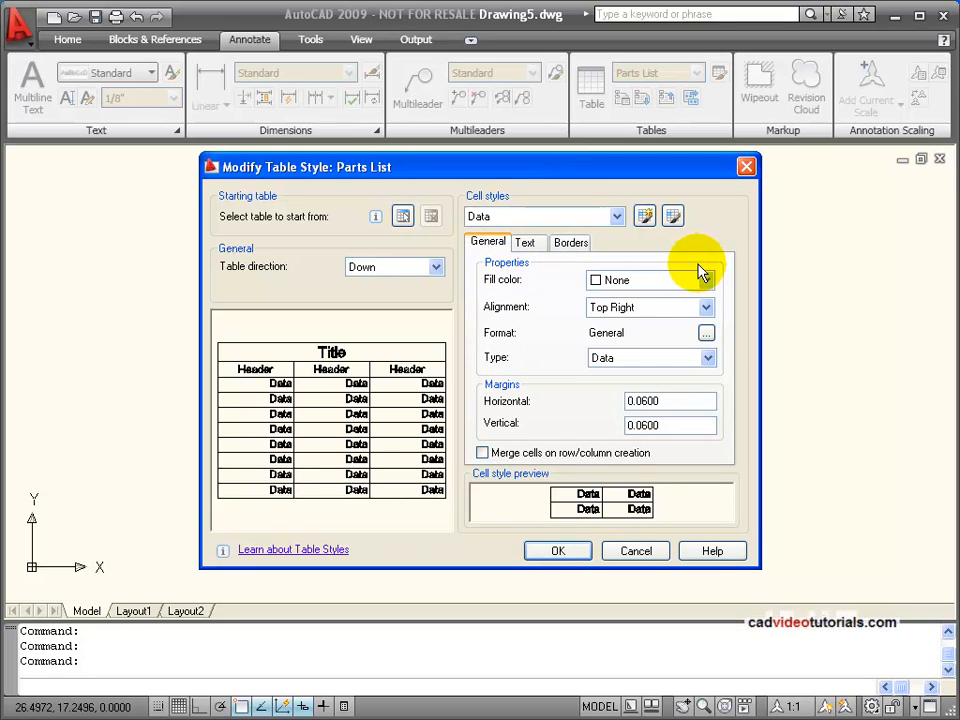
mouse_move(722, 283)
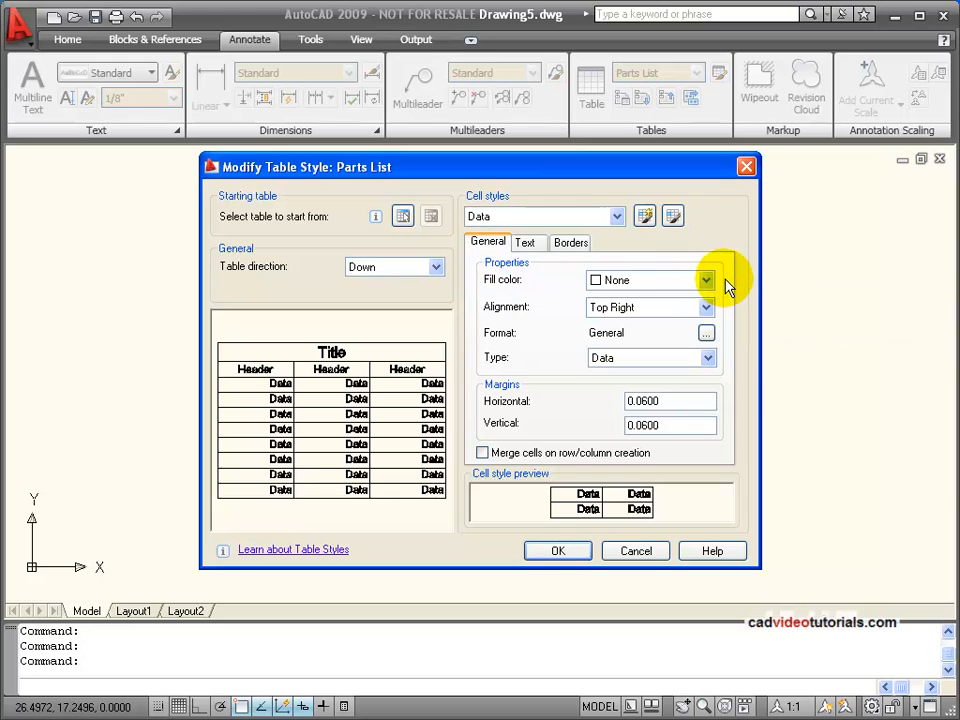
mouse_move(725, 310)
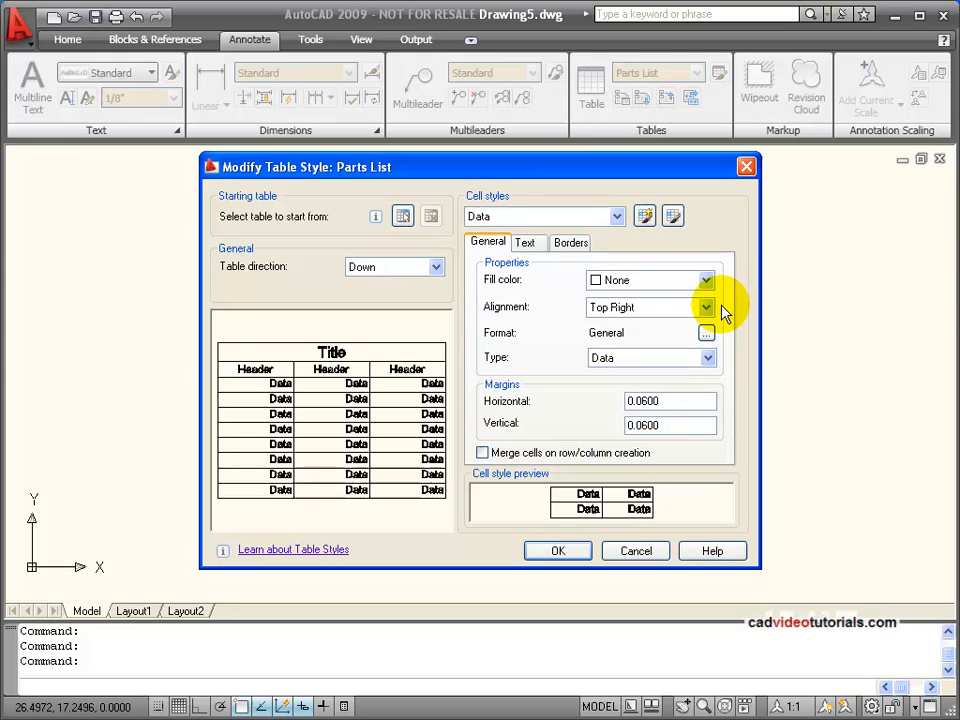
mouse_move(710, 307)
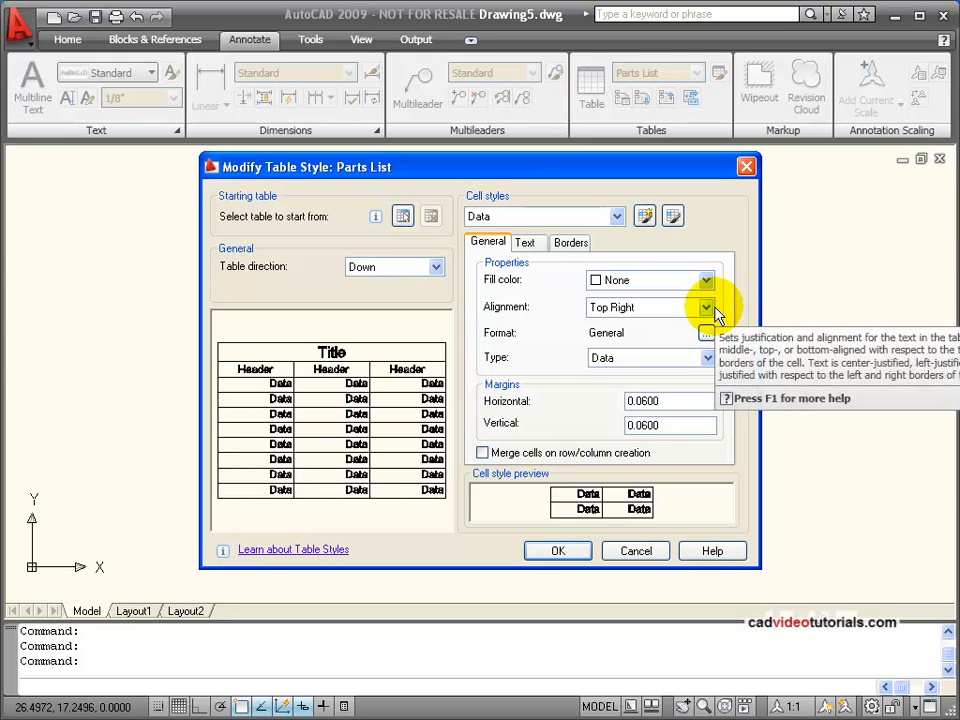
mouse_move(670, 350)
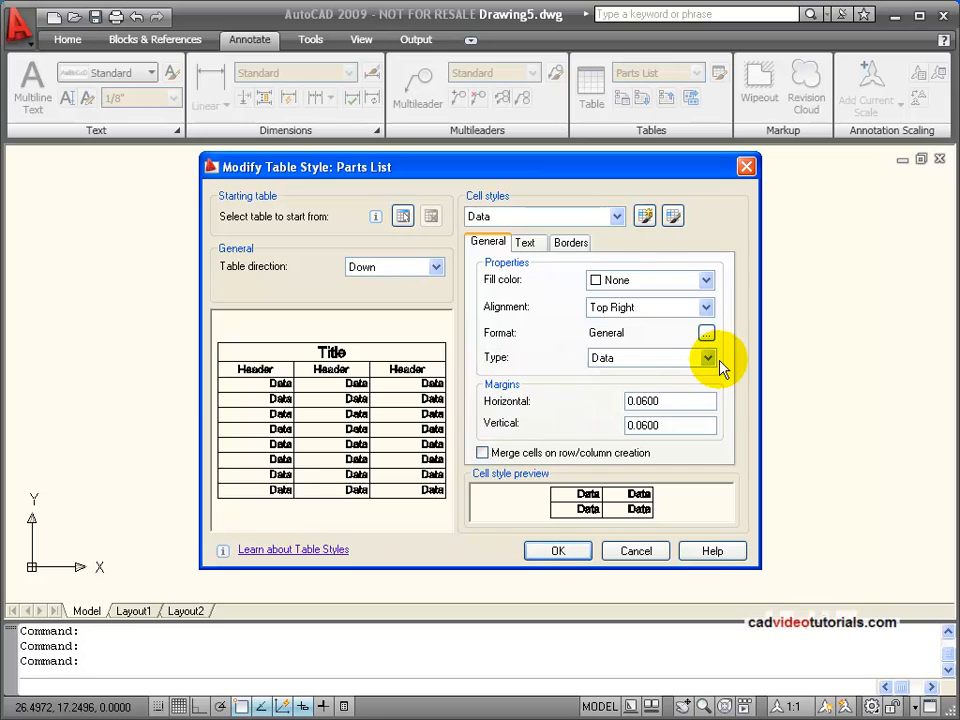
View the Data cells' text settings, then their ByBlock border settings
left_click(525, 242)
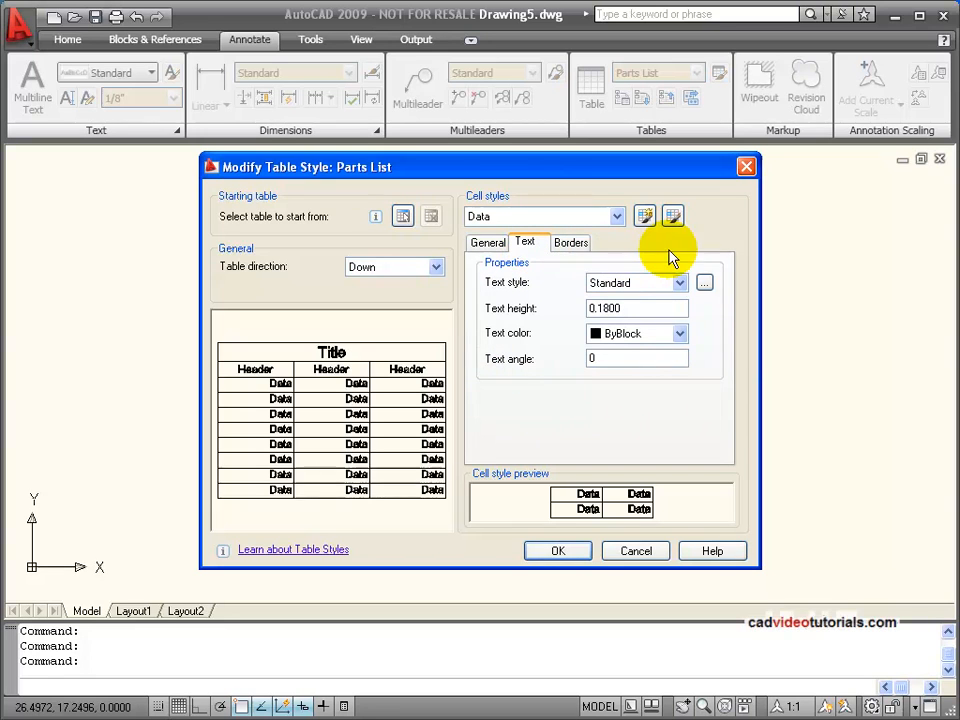
mouse_move(727, 296)
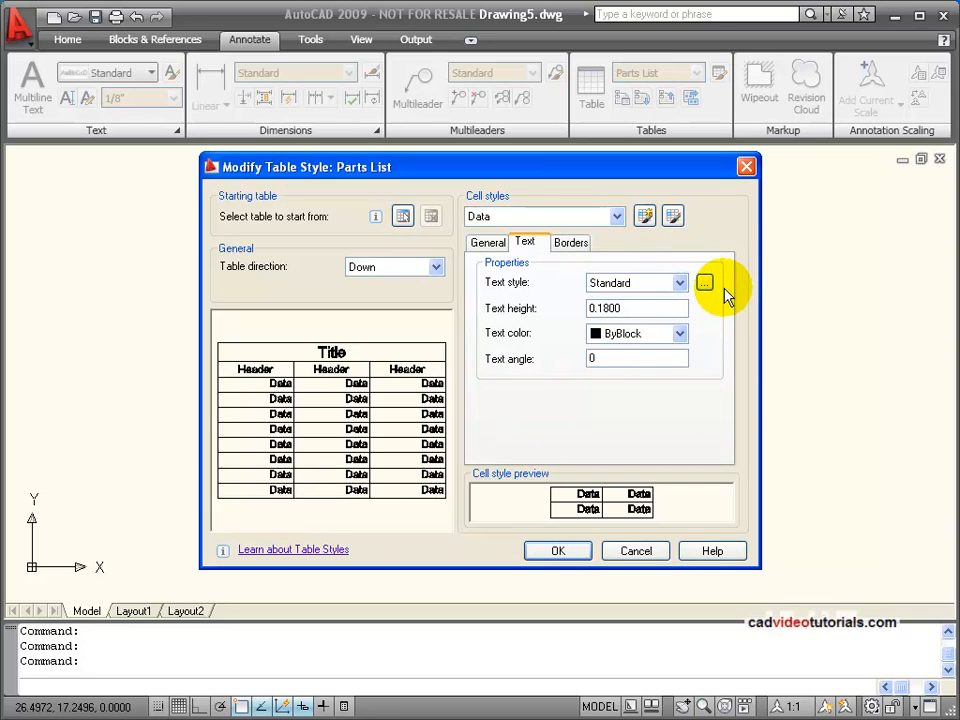
mouse_move(725, 320)
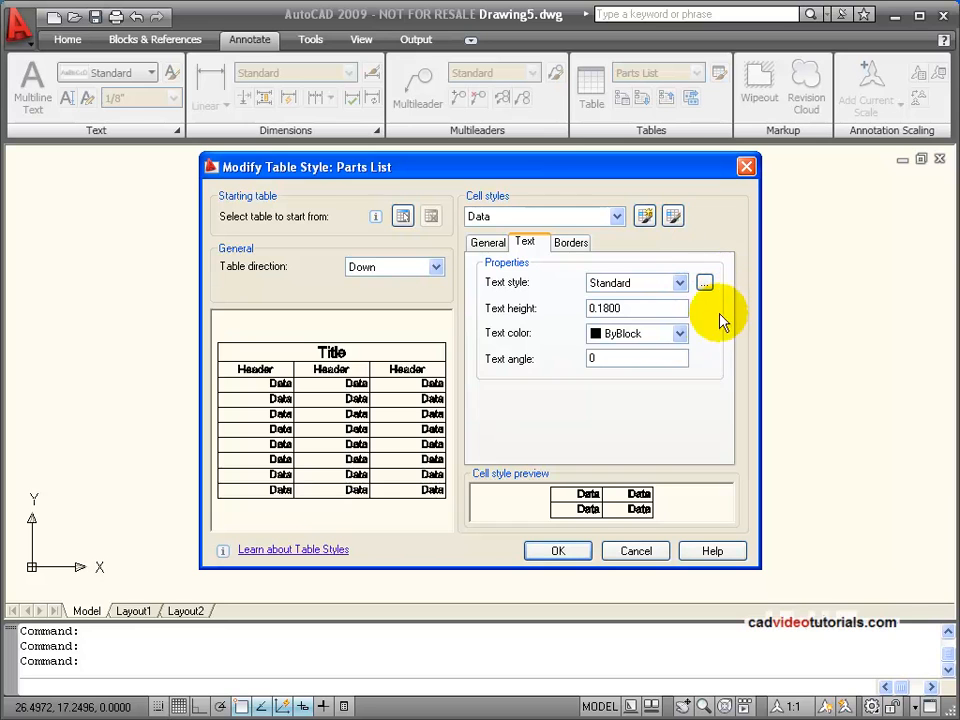
mouse_move(700, 332)
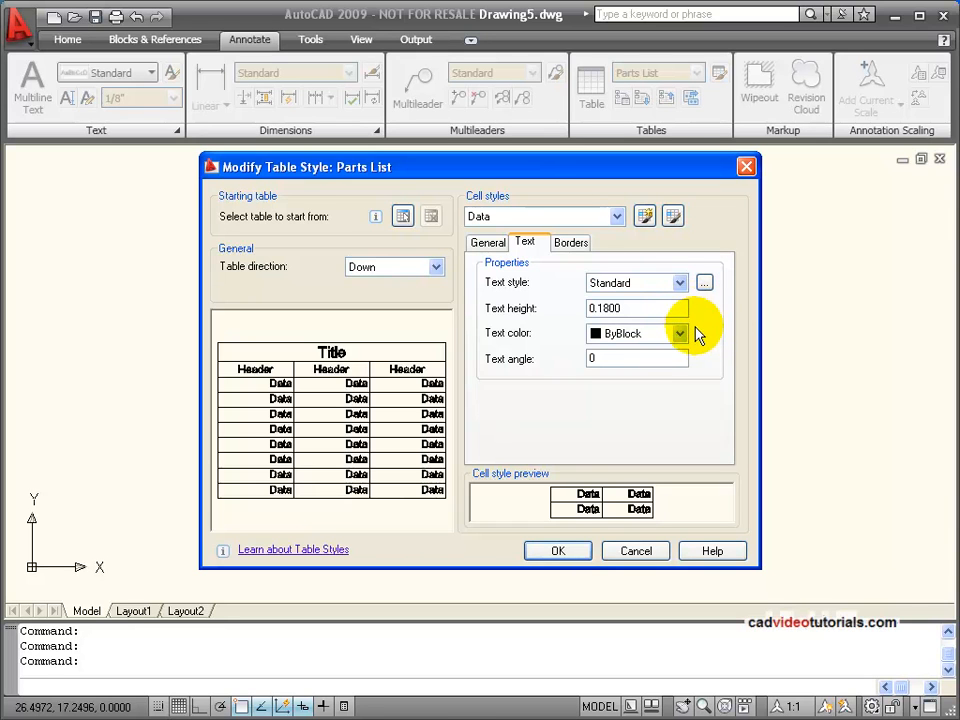
left_click(570, 242)
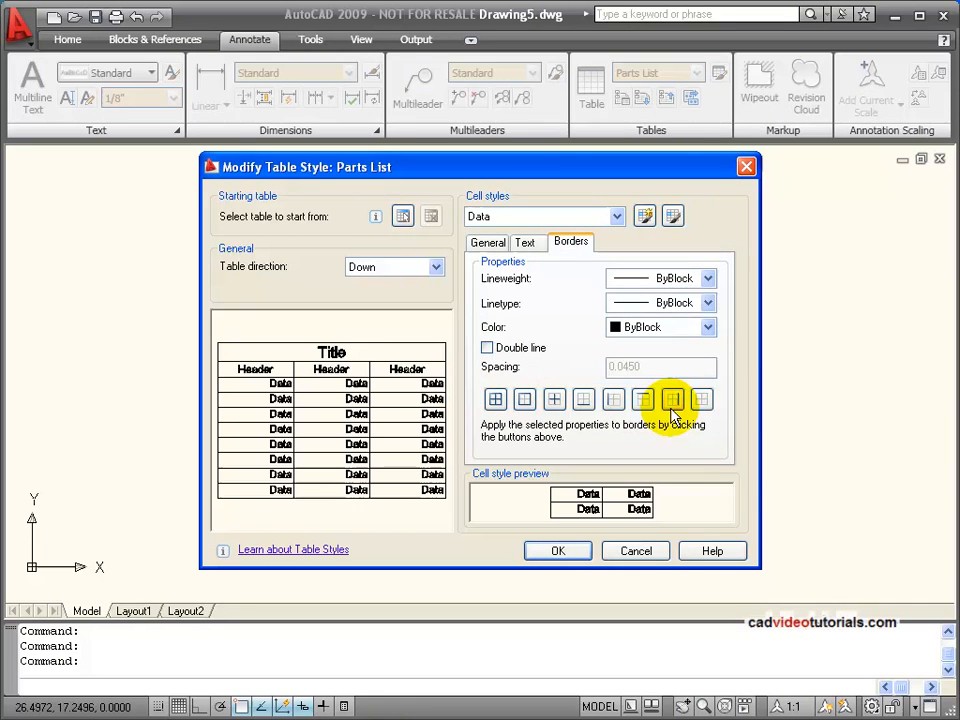
mouse_move(745, 265)
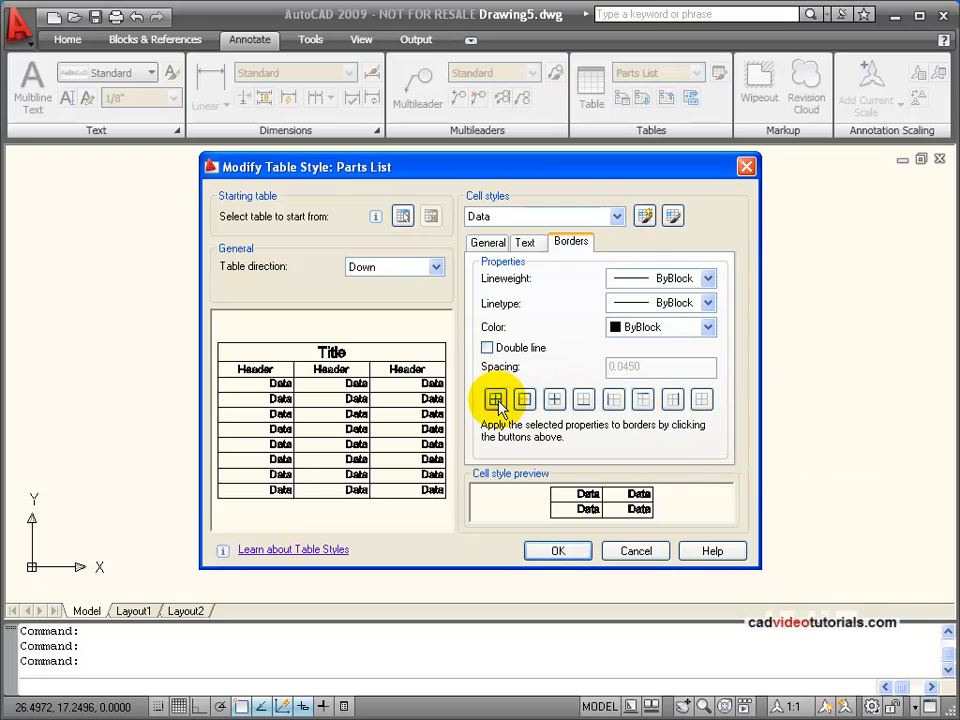
mouse_move(730, 265)
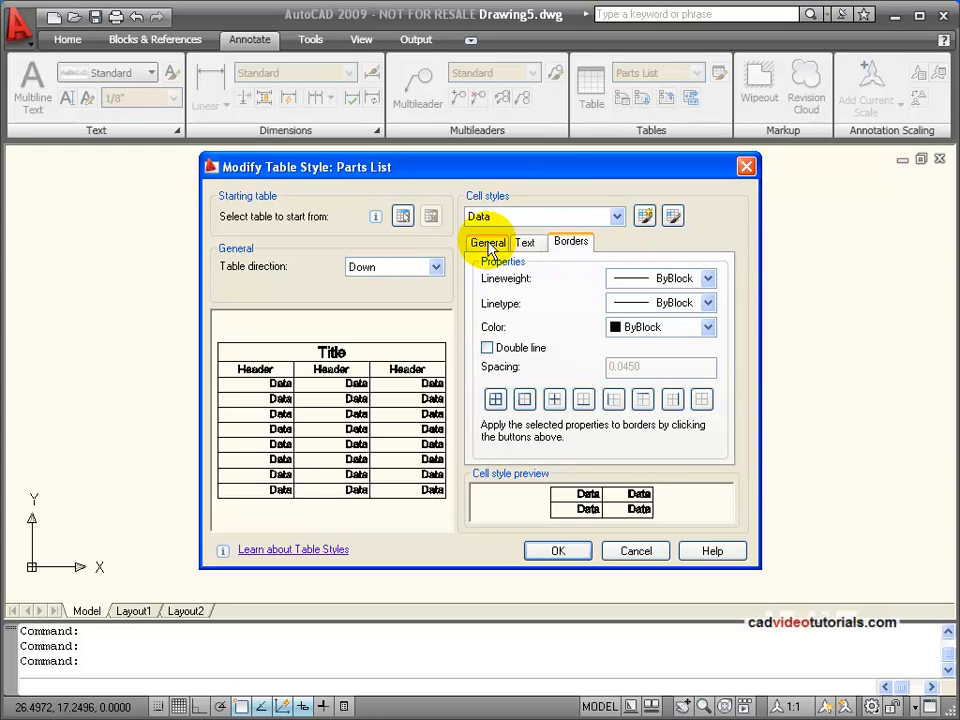
Try Top Center alignment for Data cells on the General tab, then restore Top Right
left_click(488, 242)
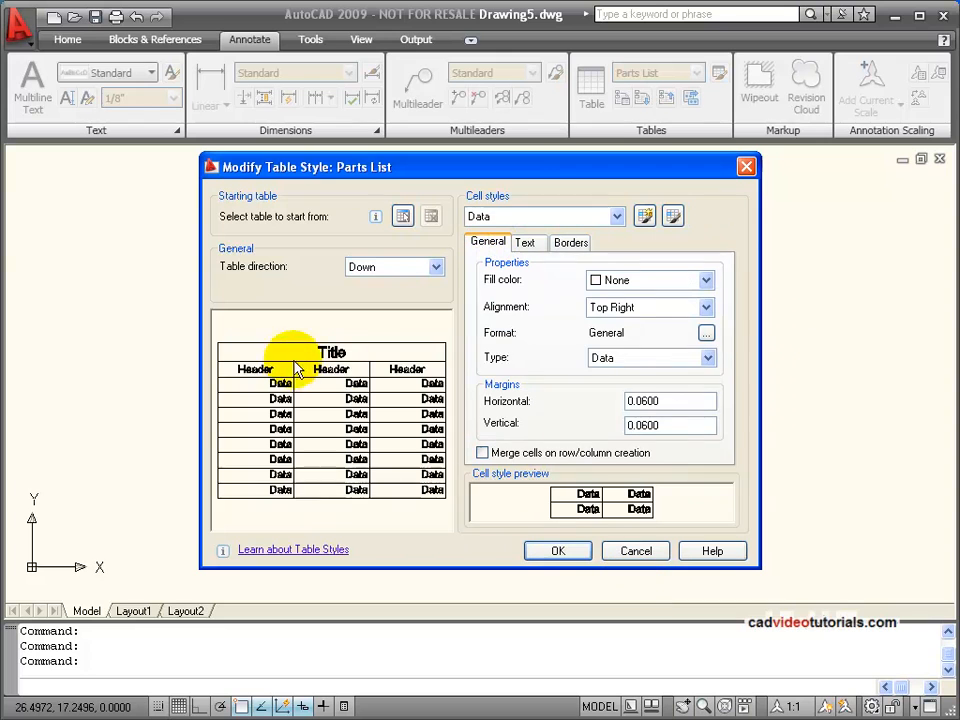
left_click(705, 306)
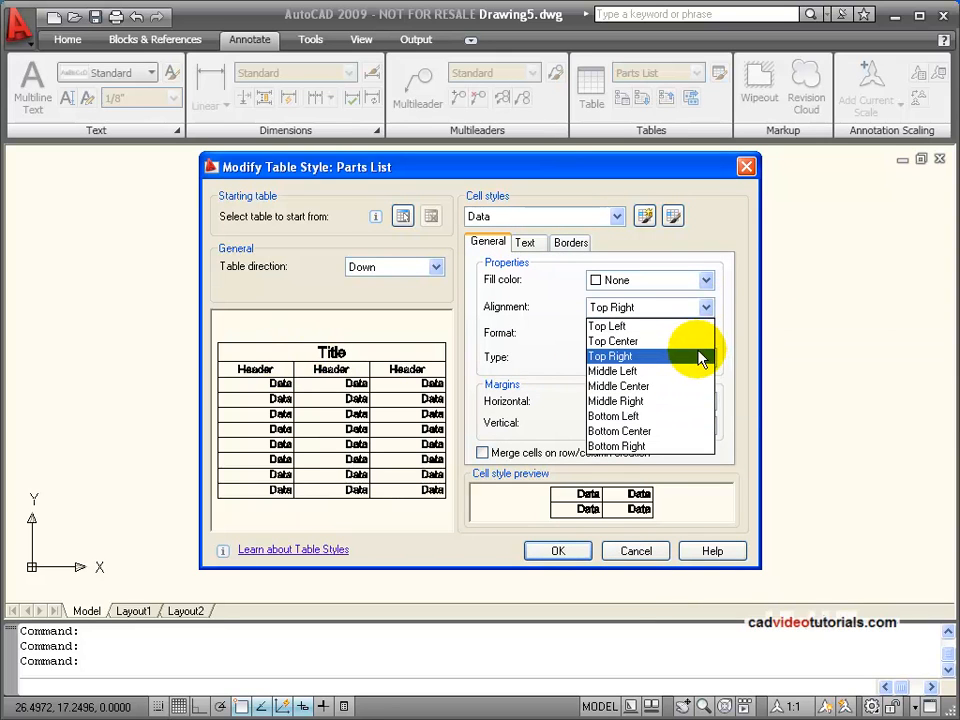
mouse_move(700, 341)
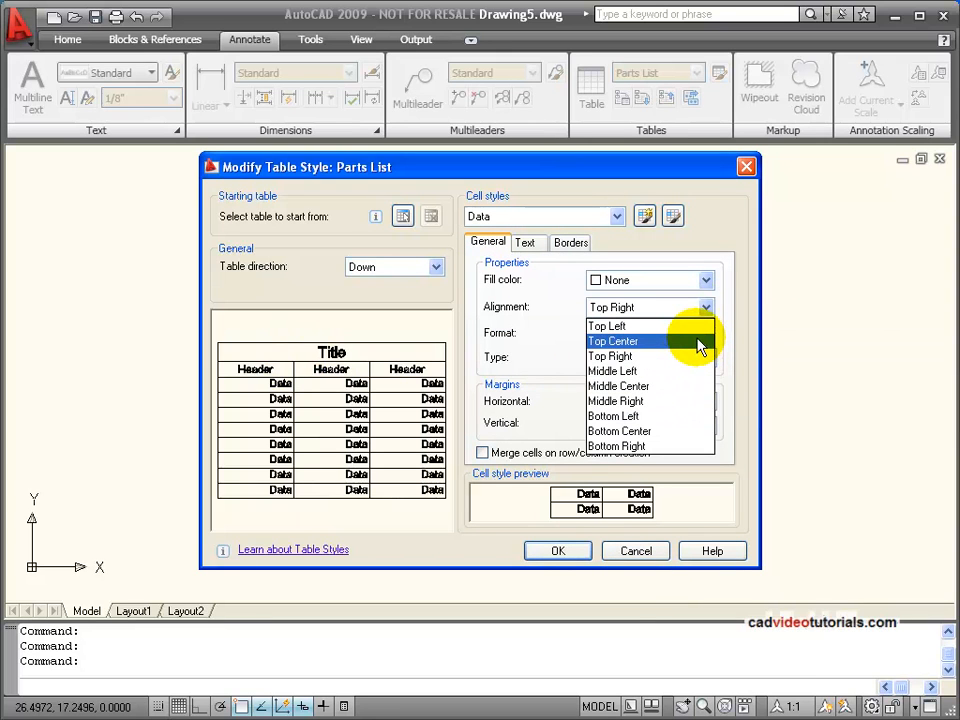
left_click(612, 341)
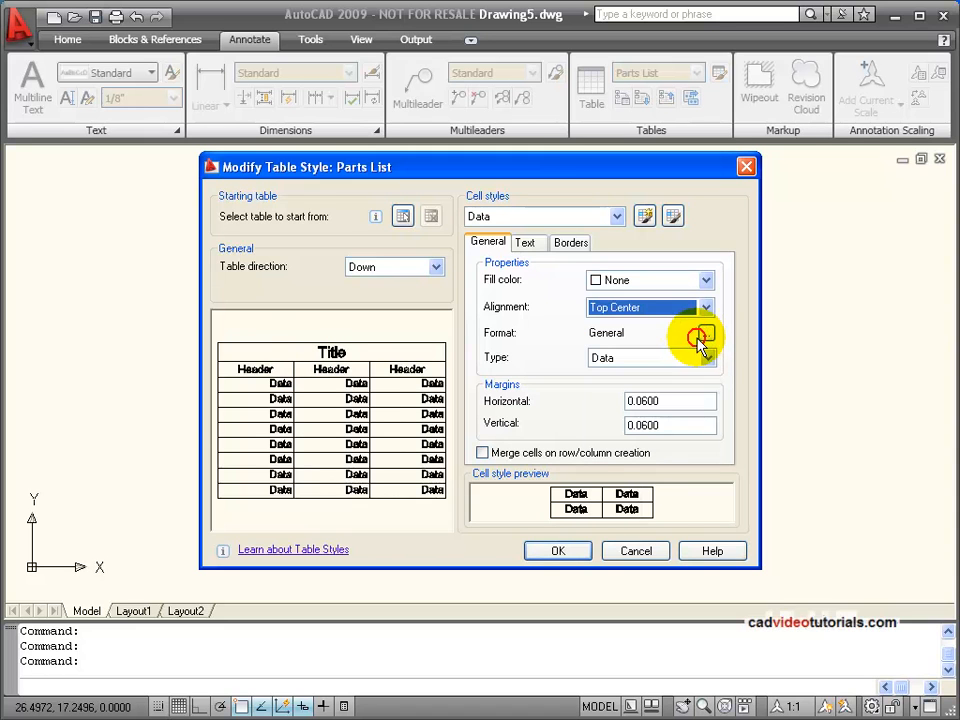
mouse_move(608, 485)
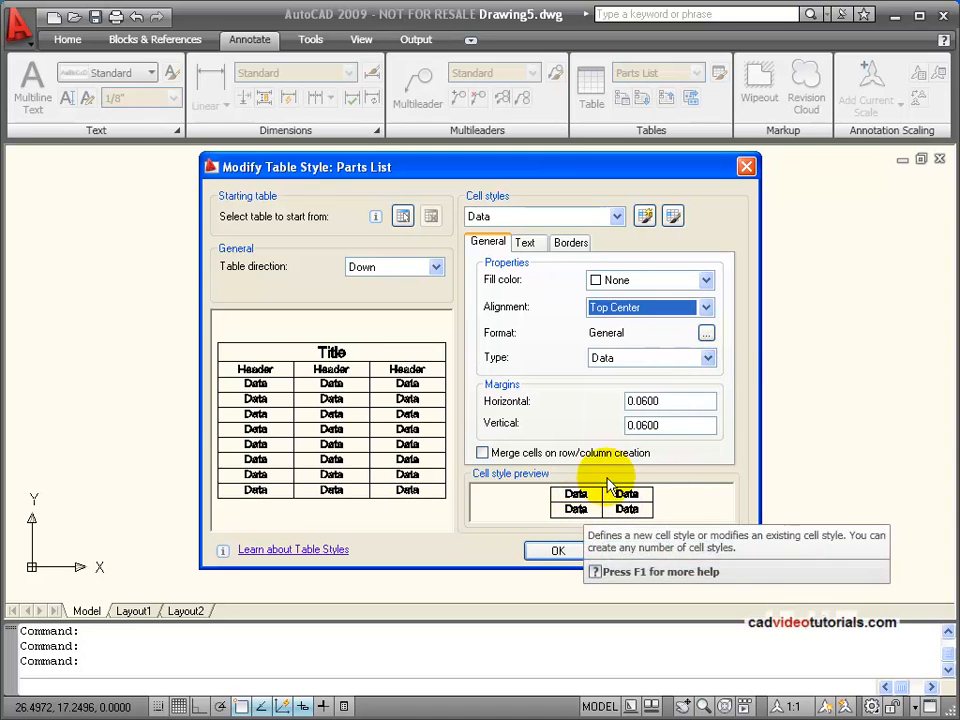
left_click(704, 307)
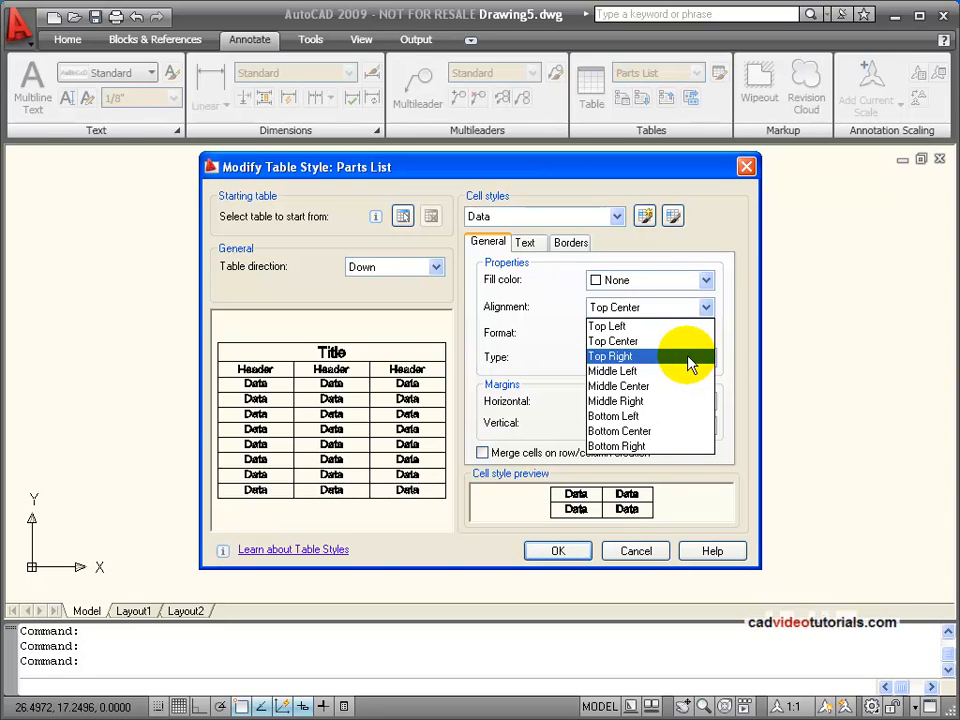
left_click(609, 356)
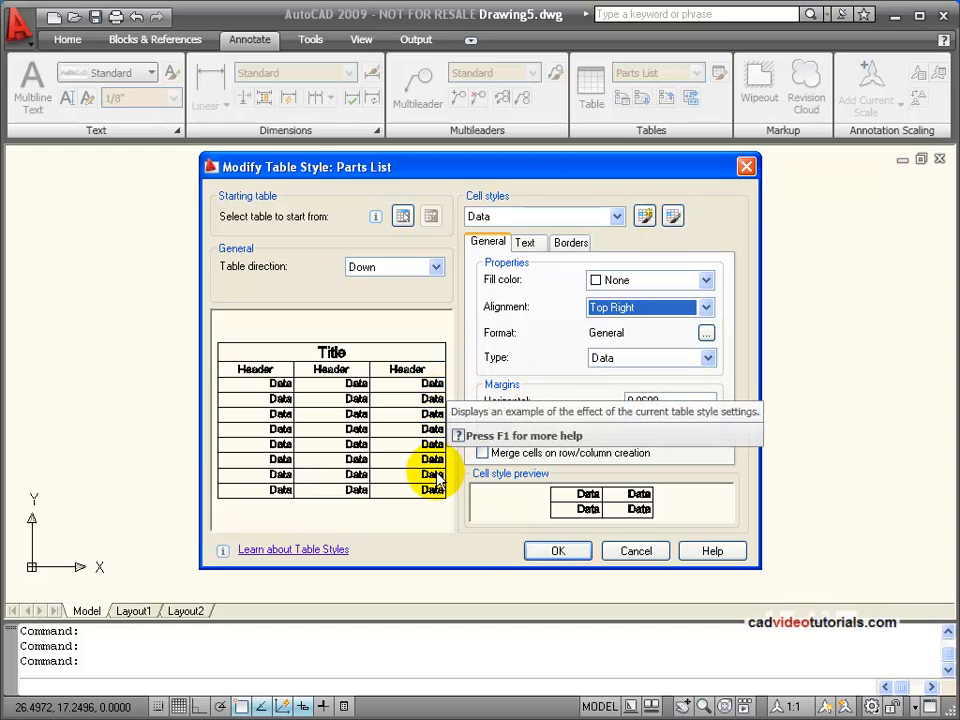
mouse_move(435, 410)
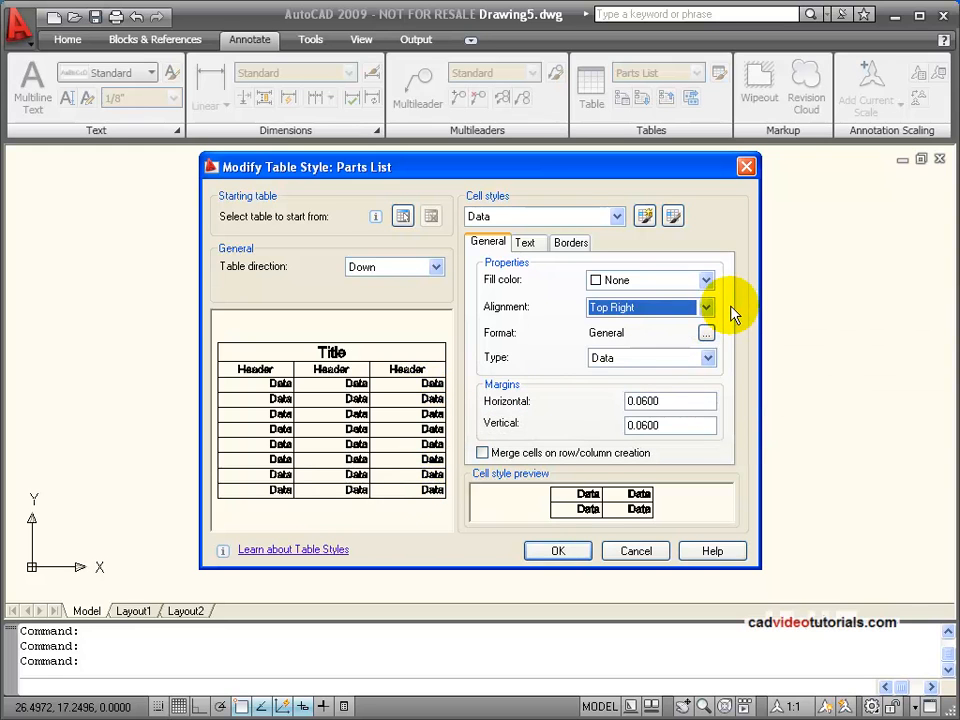
mouse_move(652, 347)
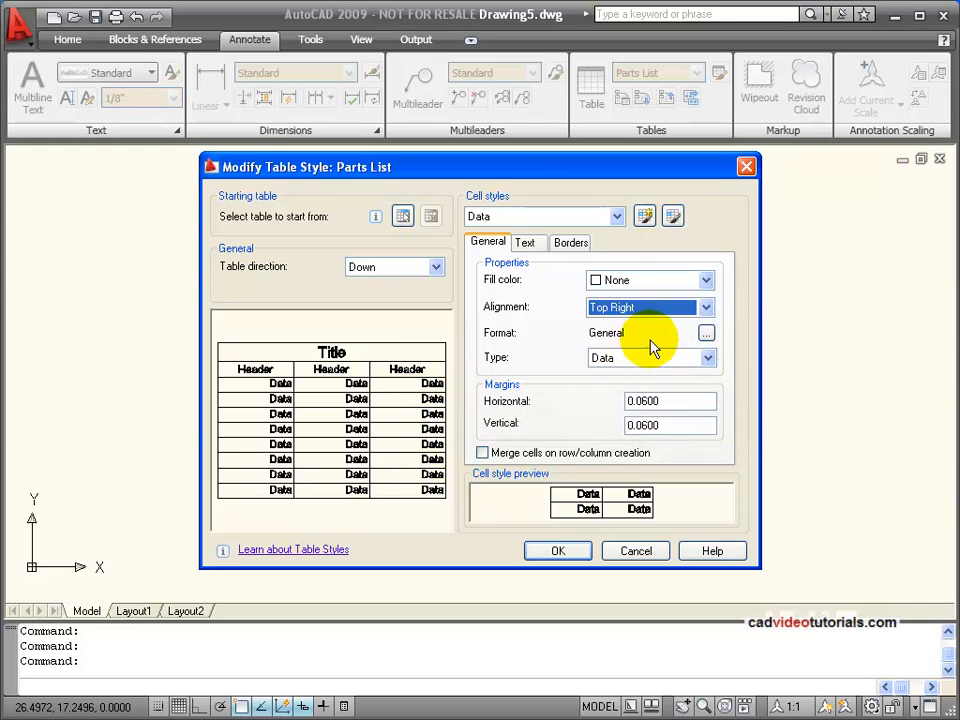
mouse_move(730, 235)
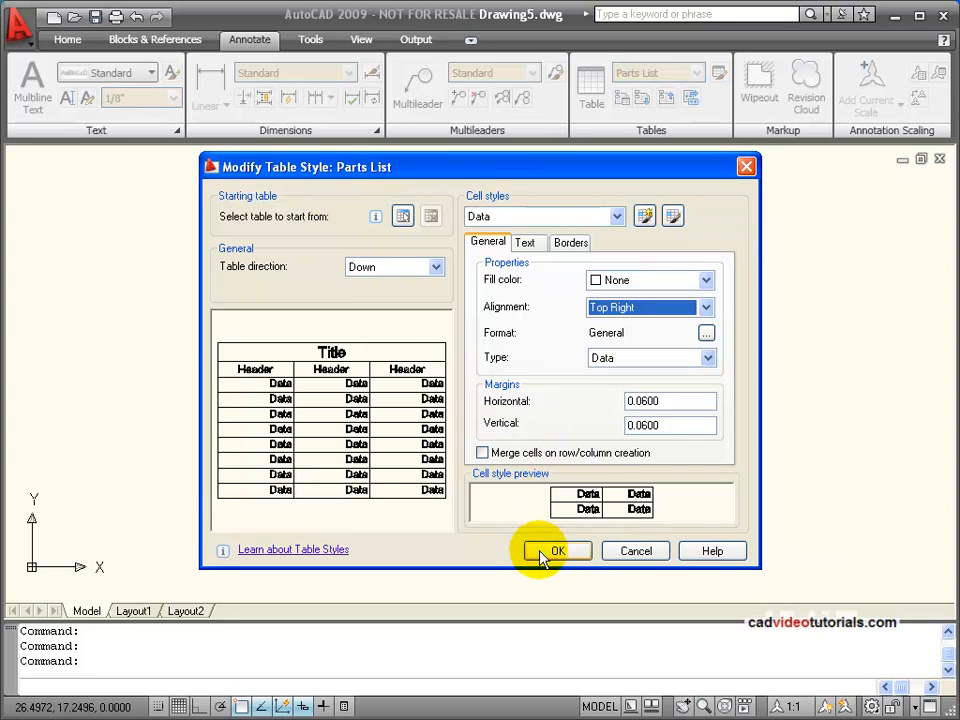
Save the style edits, briefly make Standard current, then make Parts List current again
left_click(557, 551)
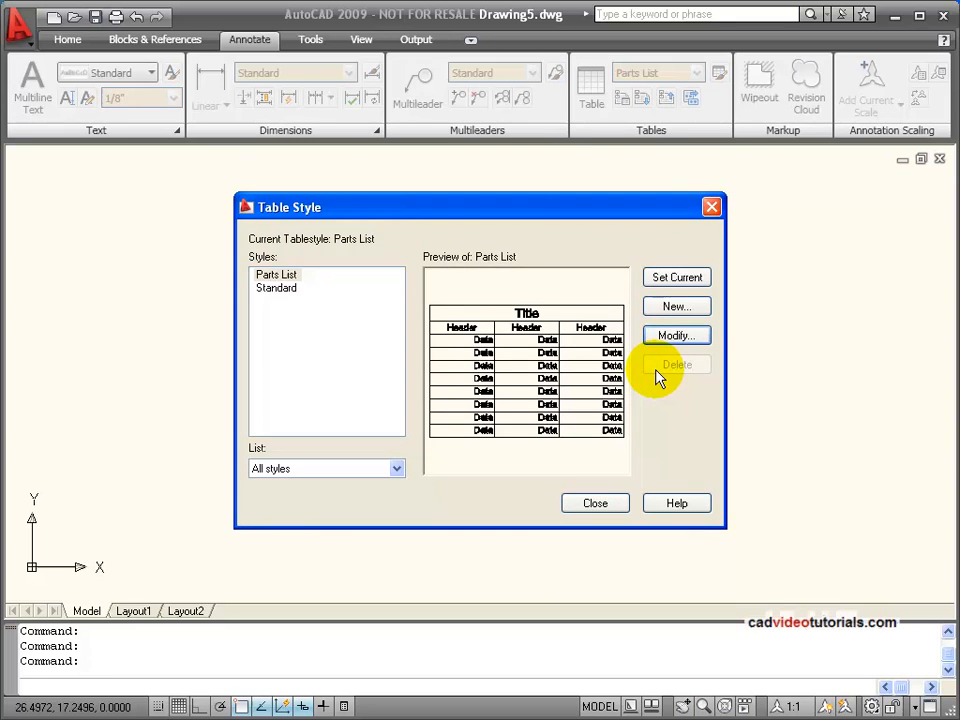
mouse_move(277, 275)
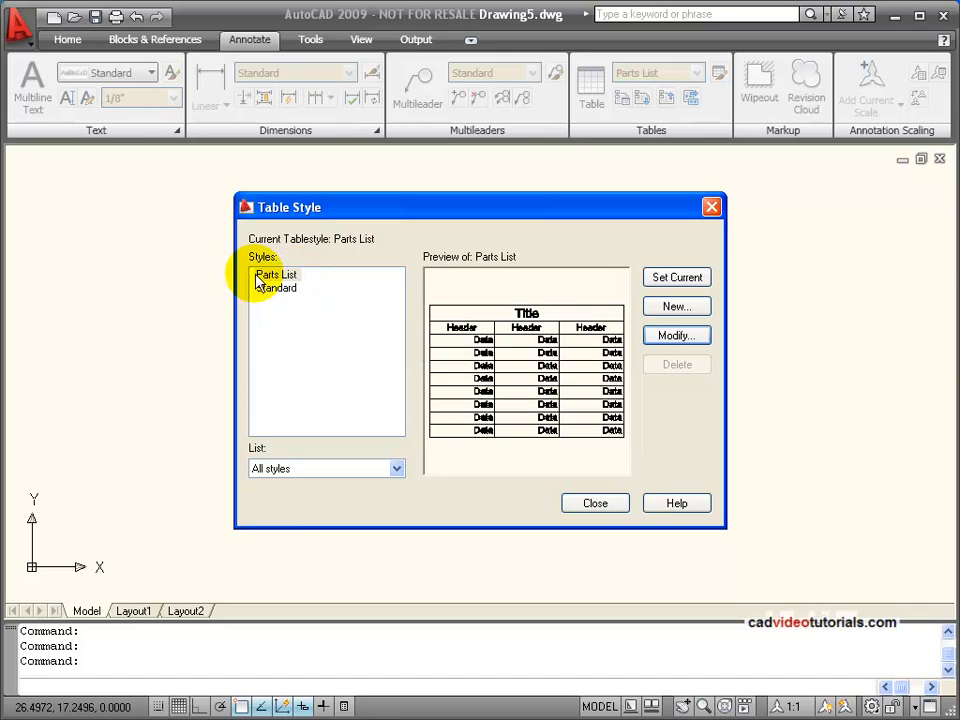
mouse_move(428, 408)
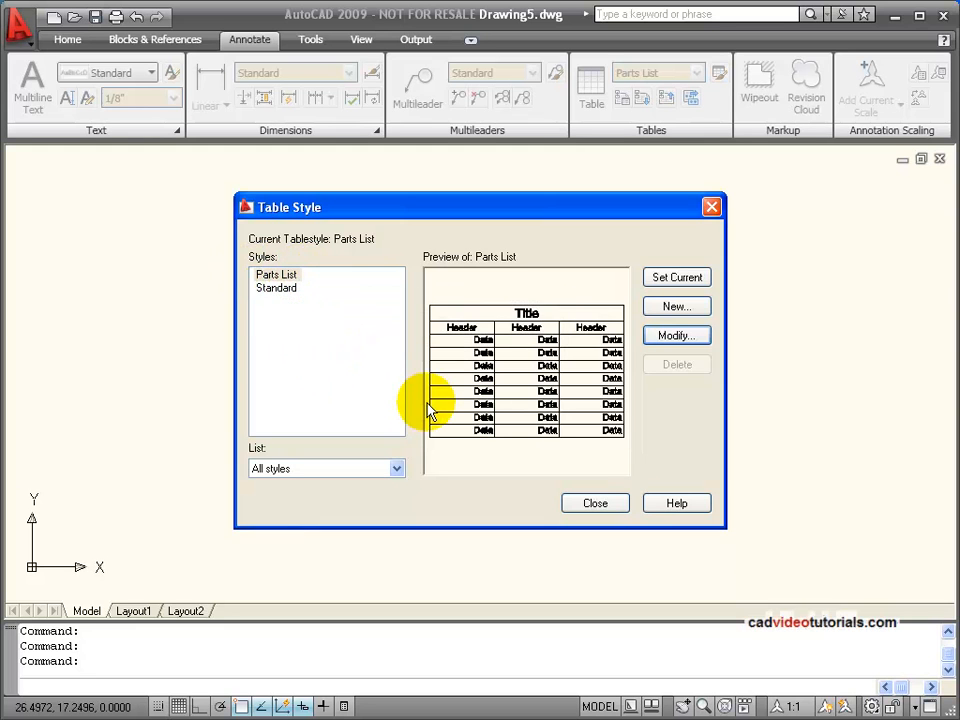
mouse_move(303, 308)
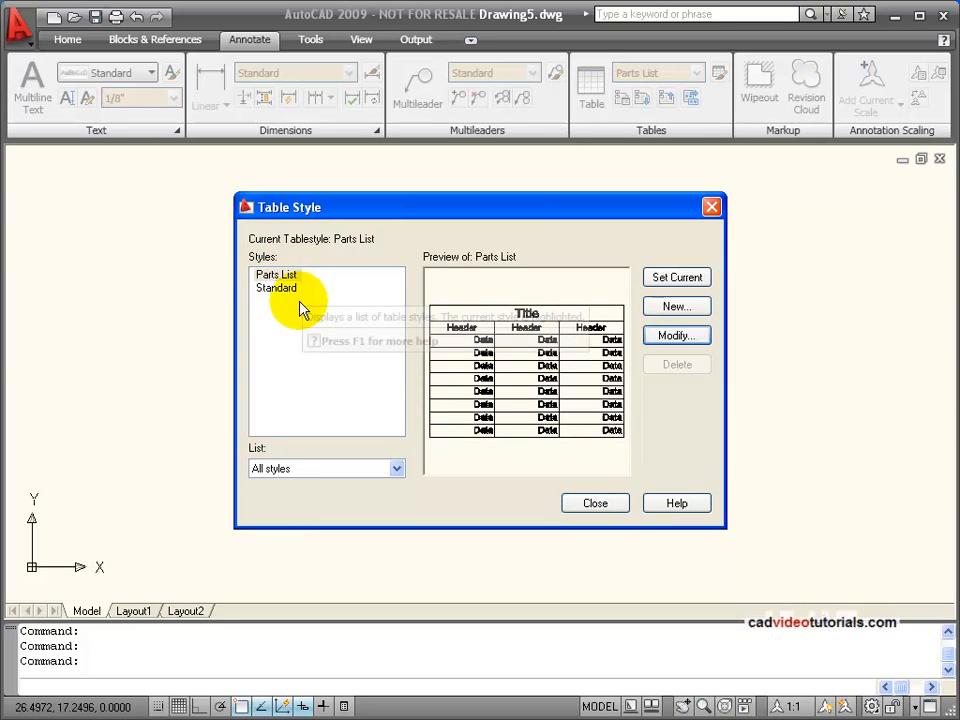
left_click(276, 288)
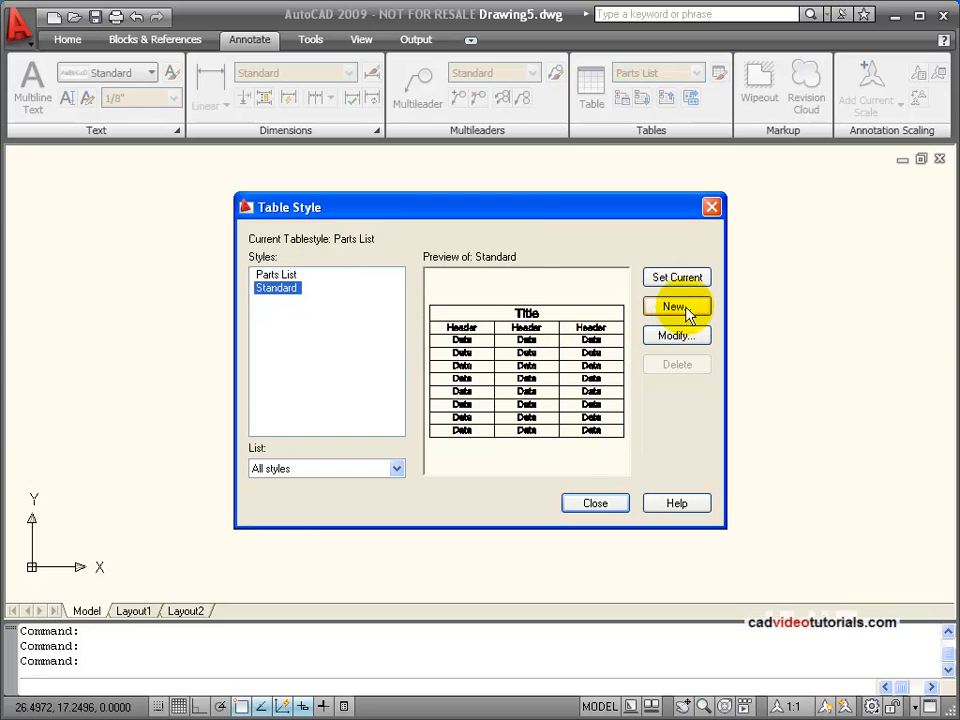
left_click(676, 277)
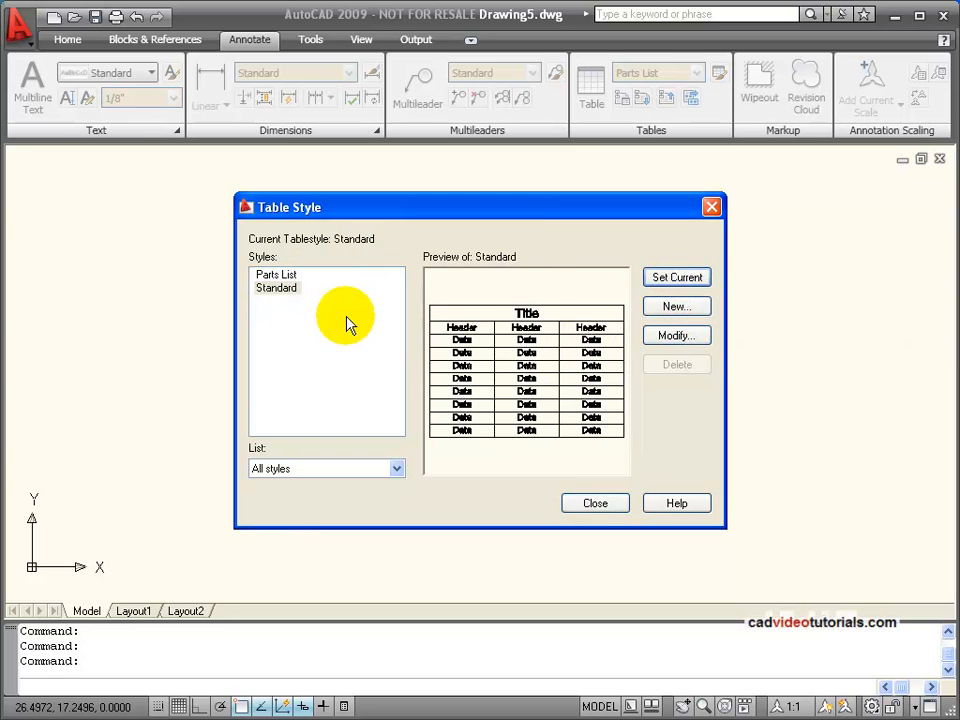
mouse_move(290, 280)
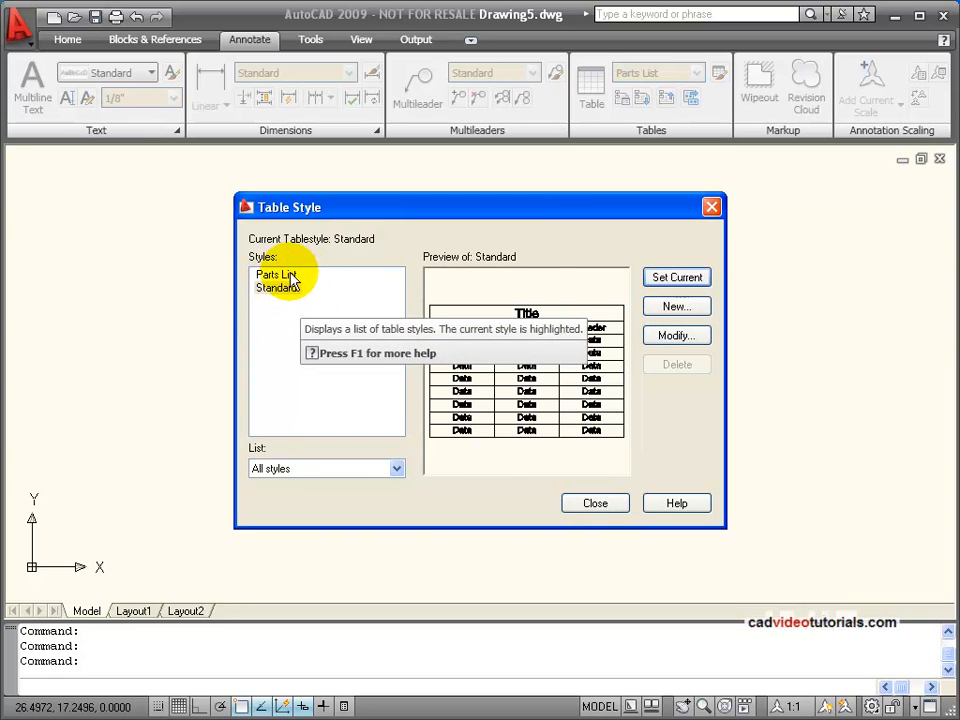
left_click(677, 277)
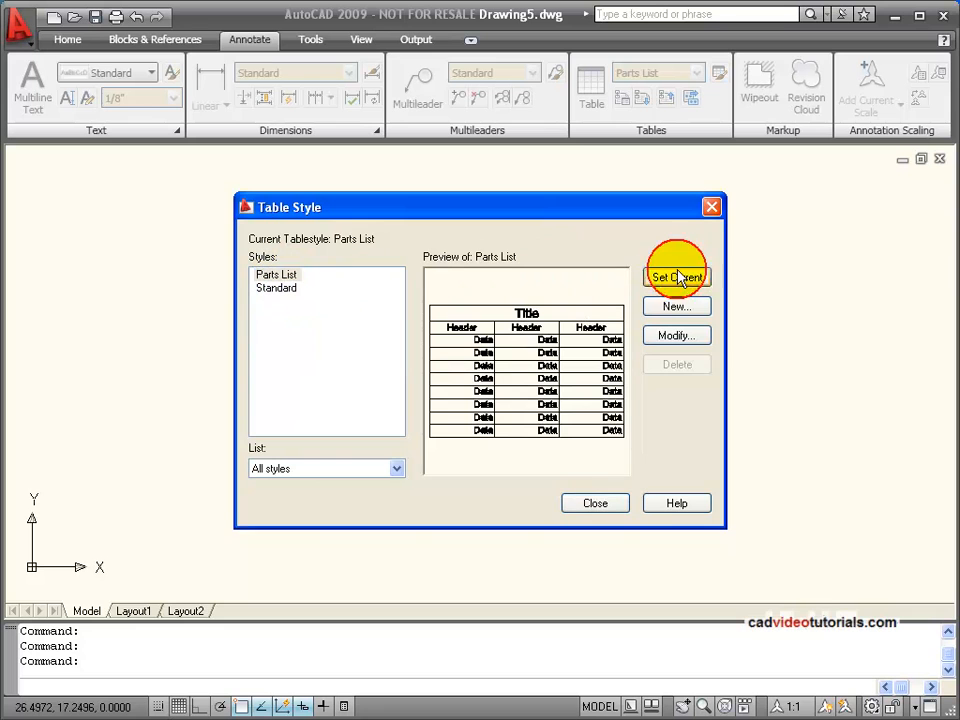